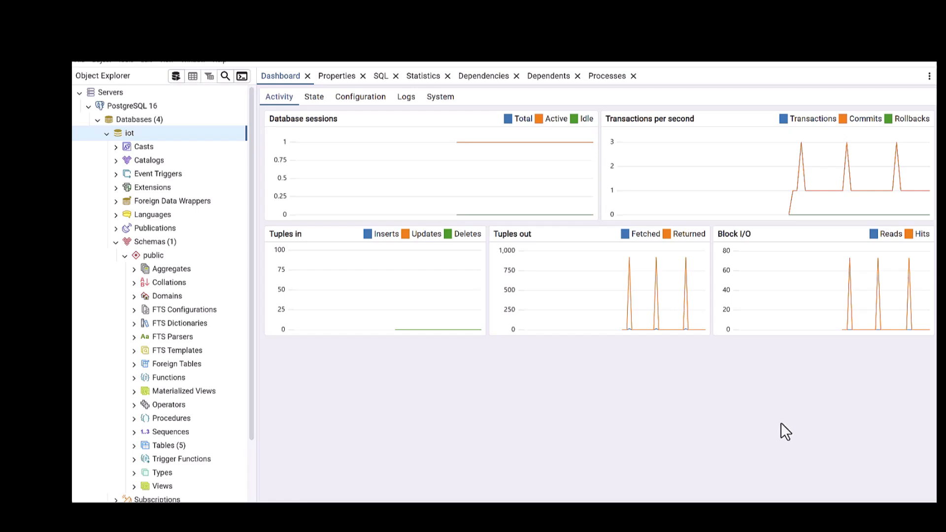
{"action": "mouse_move", "coordinate": [442, 377]}
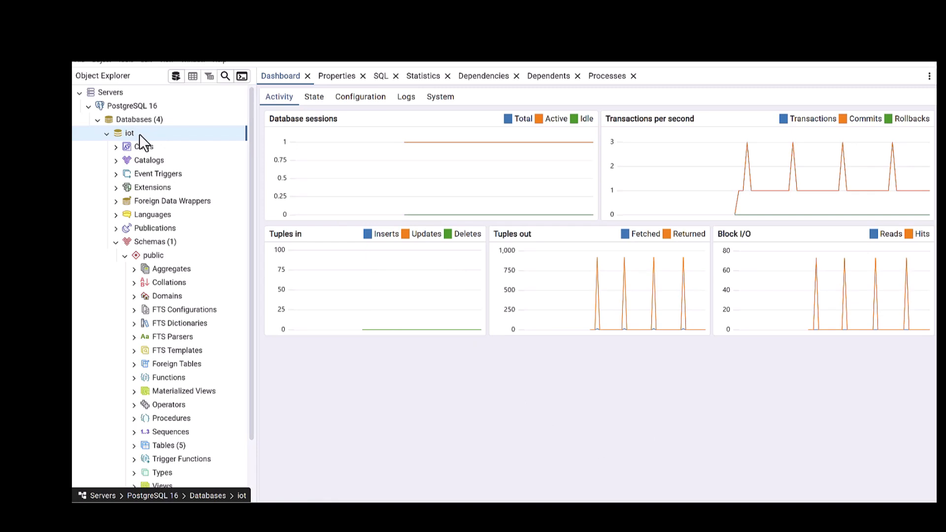
- Configure a backup of iot to file iot2 in Tar format, opening the Role name list
{"action": "right_click", "coordinate": [129, 133]}
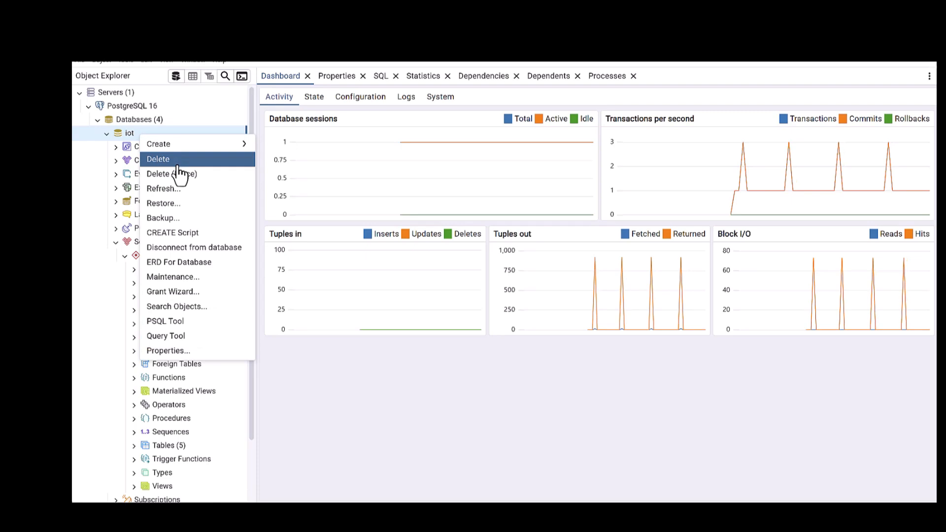
{"action": "mouse_move", "coordinate": [161, 218]}
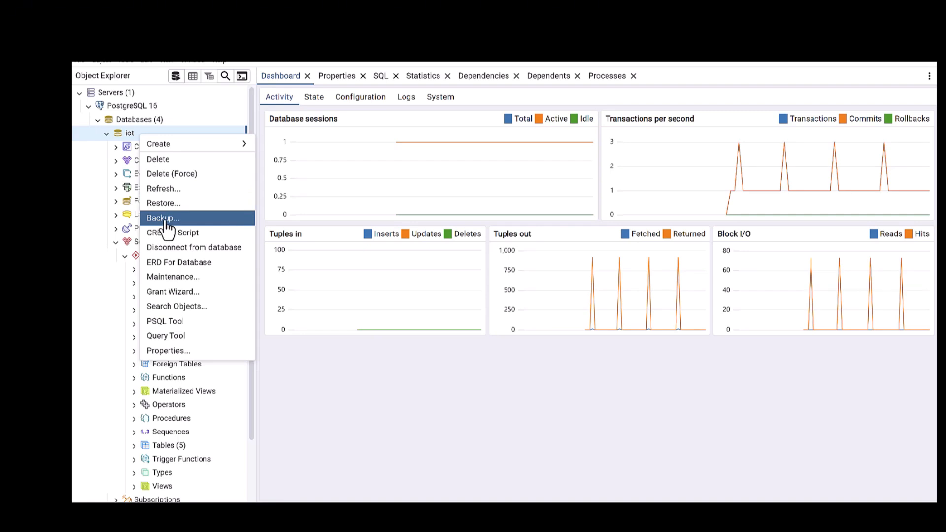
{"action": "left_click", "coordinate": [162, 217]}
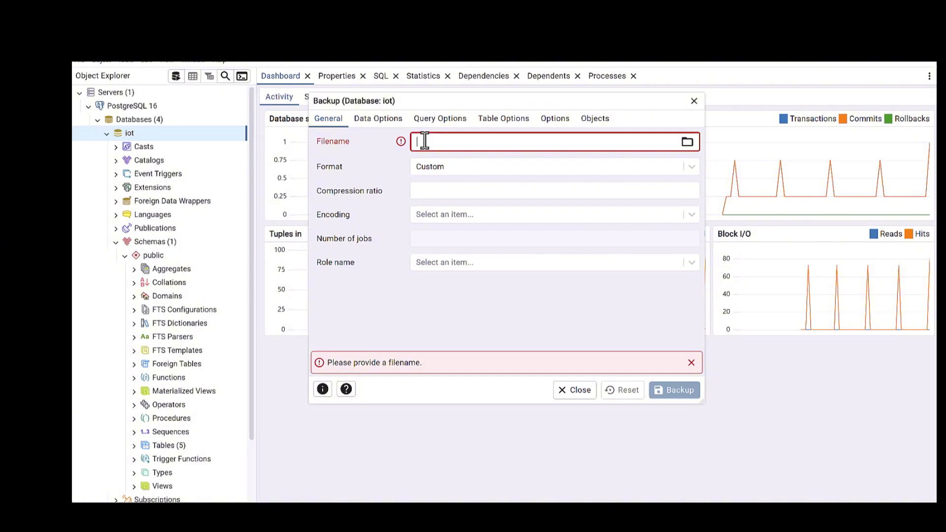
{"action": "type", "text": "io"}
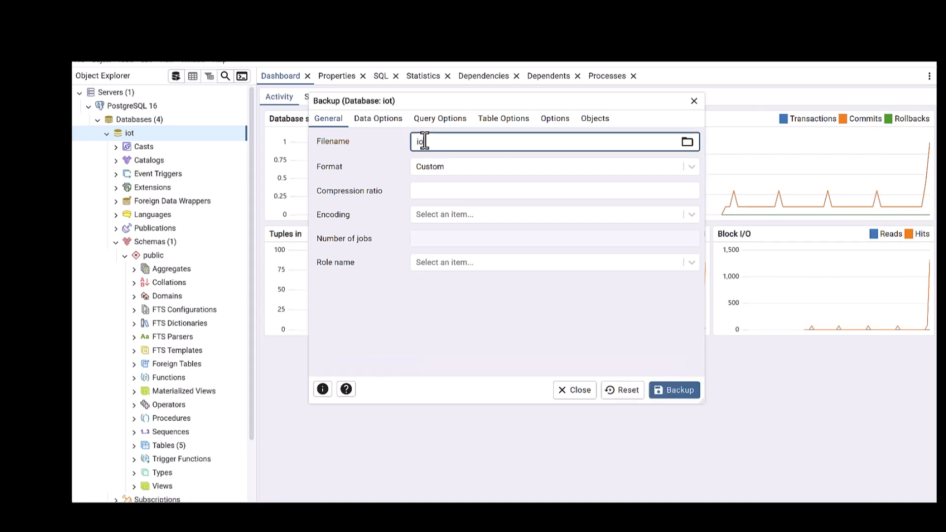
{"action": "type", "text": "2"}
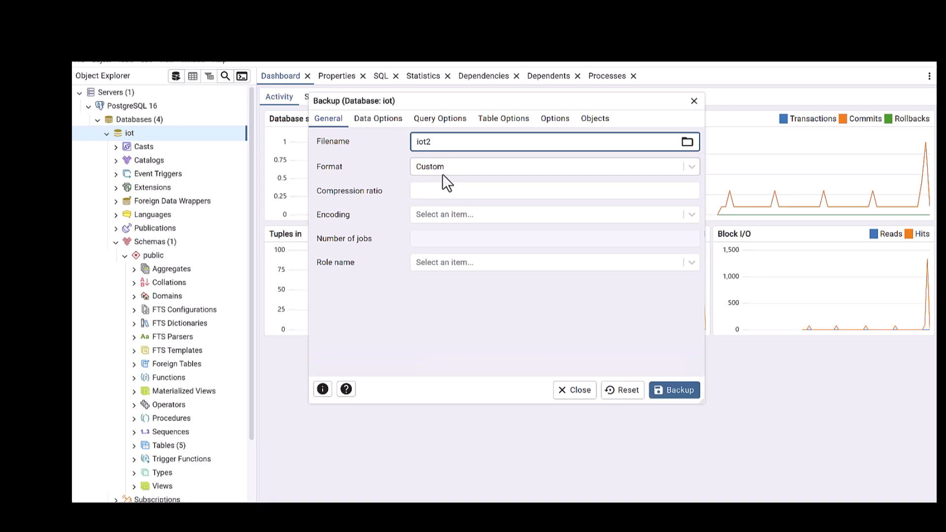
{"action": "left_click", "coordinate": [548, 167]}
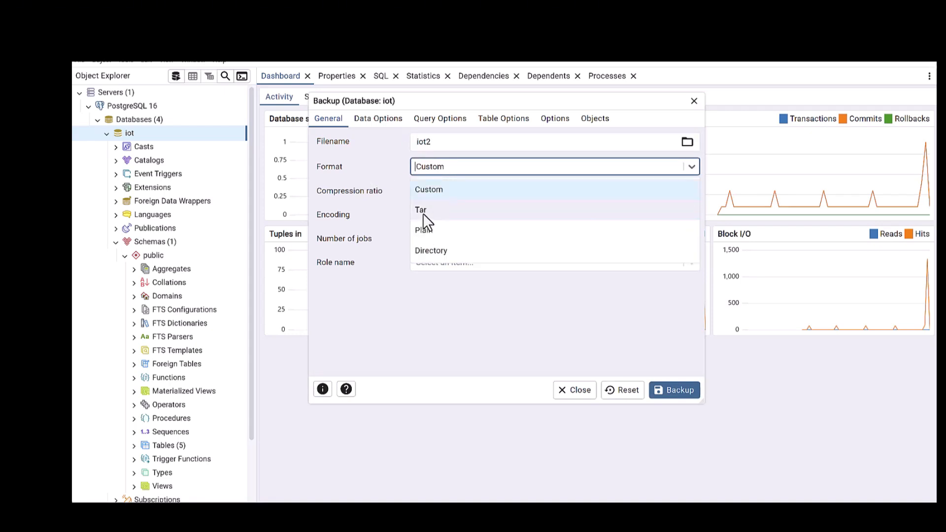
{"action": "left_click", "coordinate": [420, 209]}
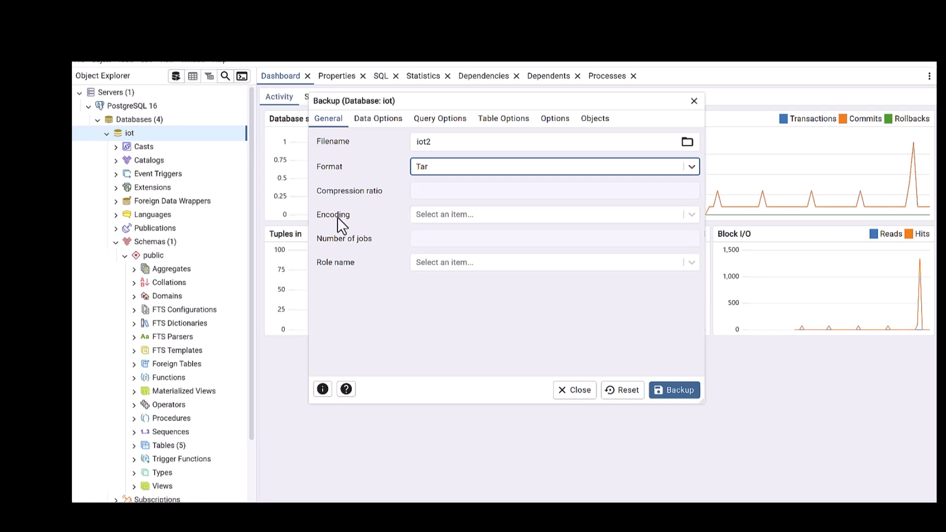
{"action": "mouse_move", "coordinate": [326, 245]}
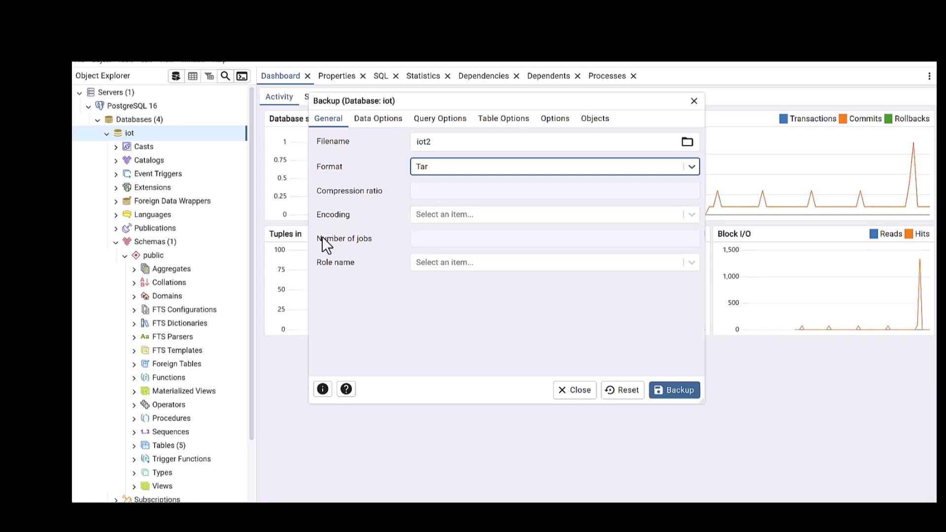
{"action": "left_click", "coordinate": [548, 261]}
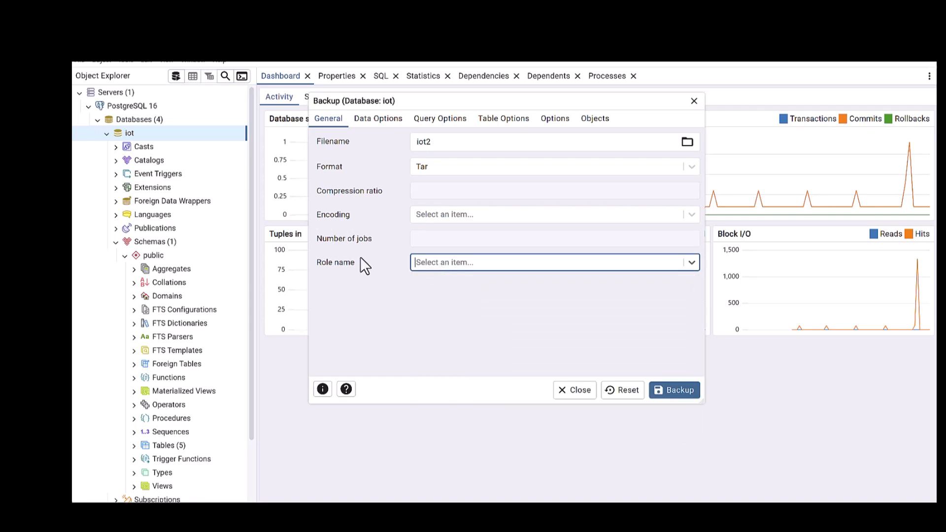
{"action": "left_click", "coordinate": [552, 261]}
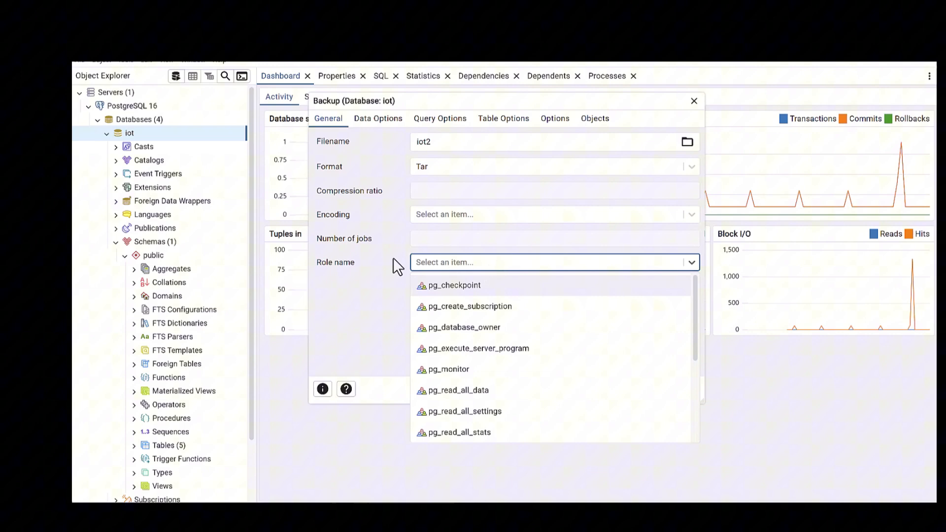
- Enable Pre-data, Data and Post-data in the backup's Data Options, then review Query Options
{"action": "left_click", "coordinate": [378, 118]}
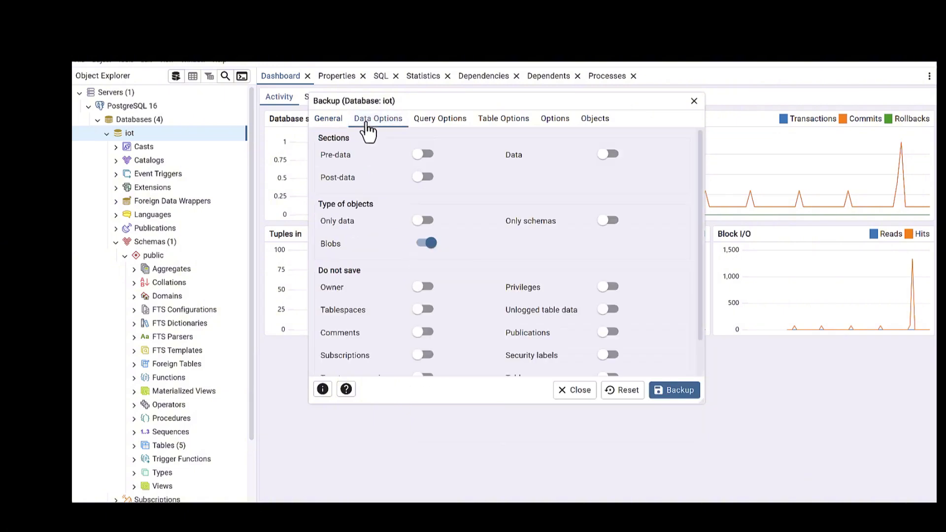
{"action": "mouse_move", "coordinate": [372, 137]}
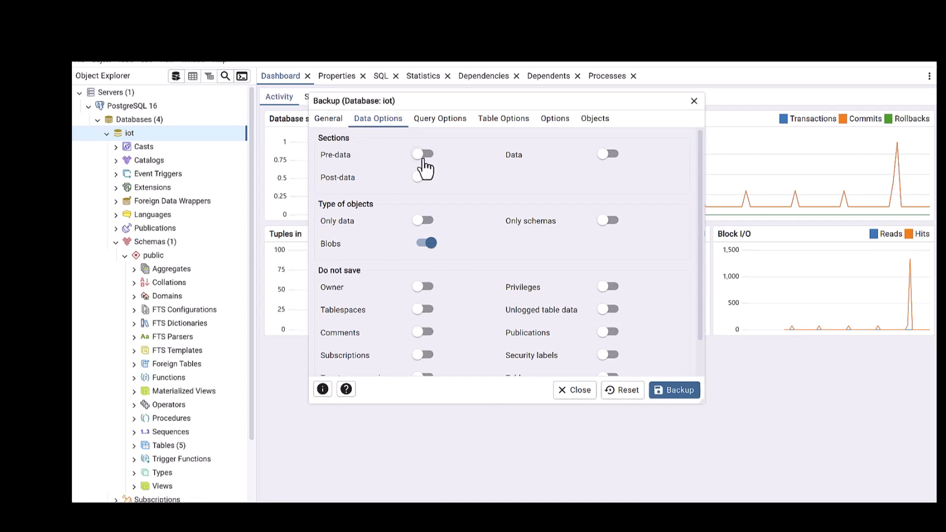
{"action": "left_click", "coordinate": [423, 154]}
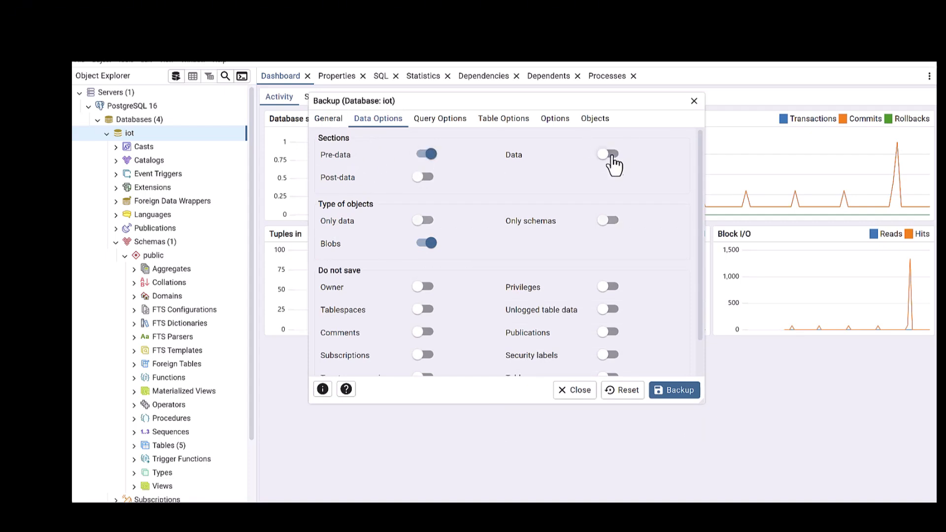
{"action": "left_click", "coordinate": [608, 154]}
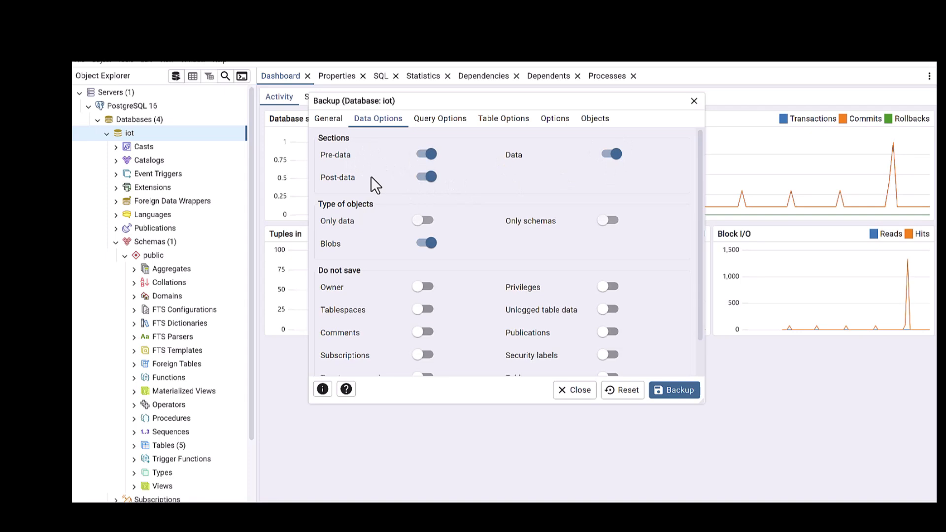
{"action": "left_click", "coordinate": [440, 119]}
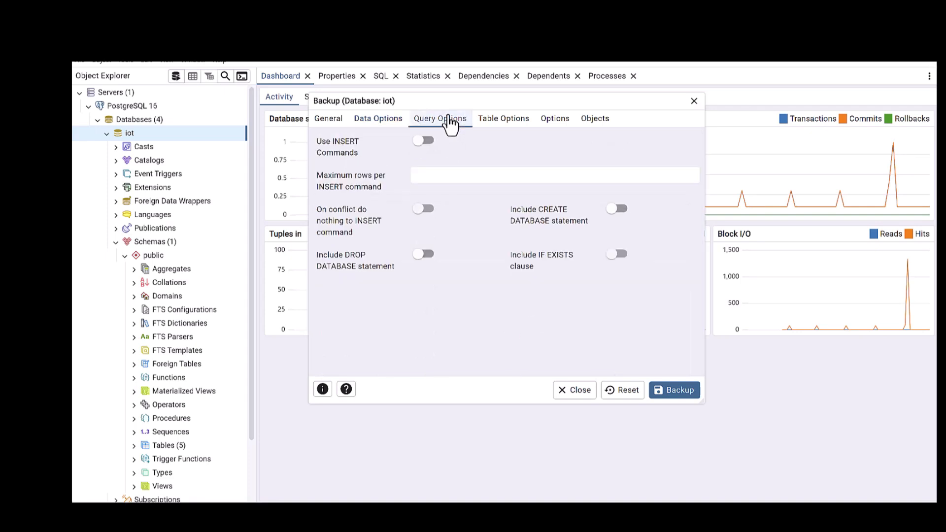
{"action": "left_click", "coordinate": [594, 119]}
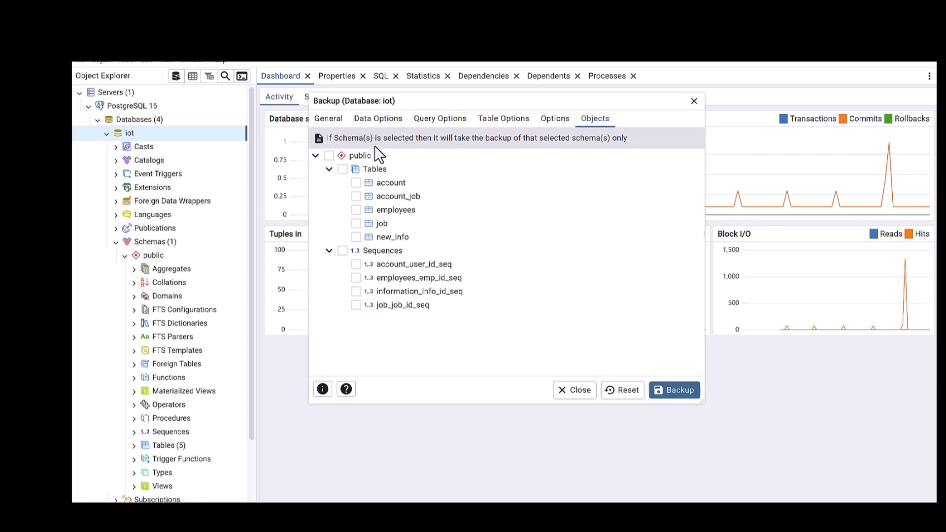
{"action": "mouse_move", "coordinate": [364, 180]}
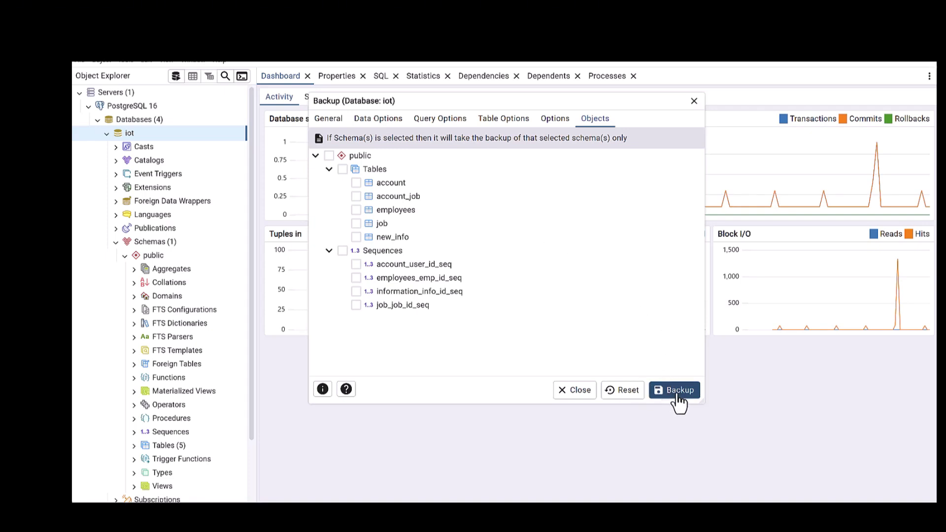
- Run the iot2 backup and show the Processes list with it completed
{"action": "left_click", "coordinate": [673, 390]}
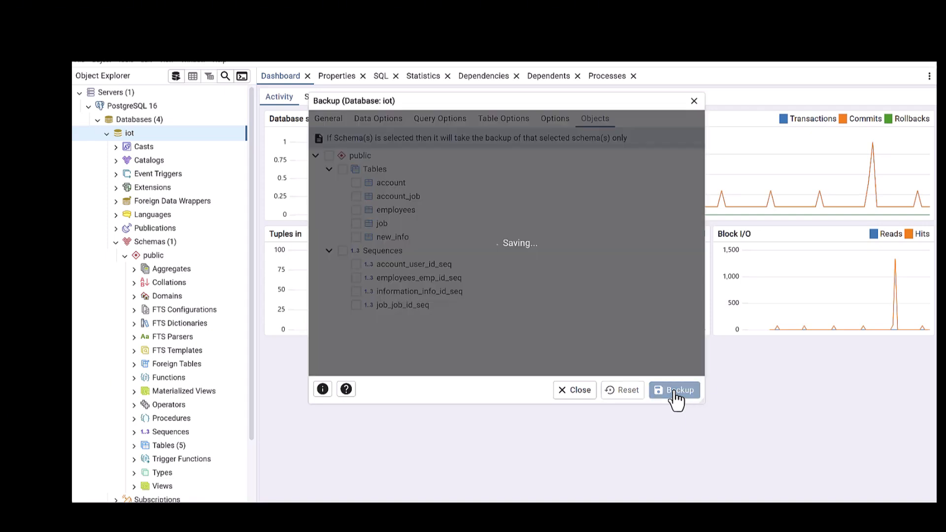
{"action": "left_click", "coordinate": [675, 390]}
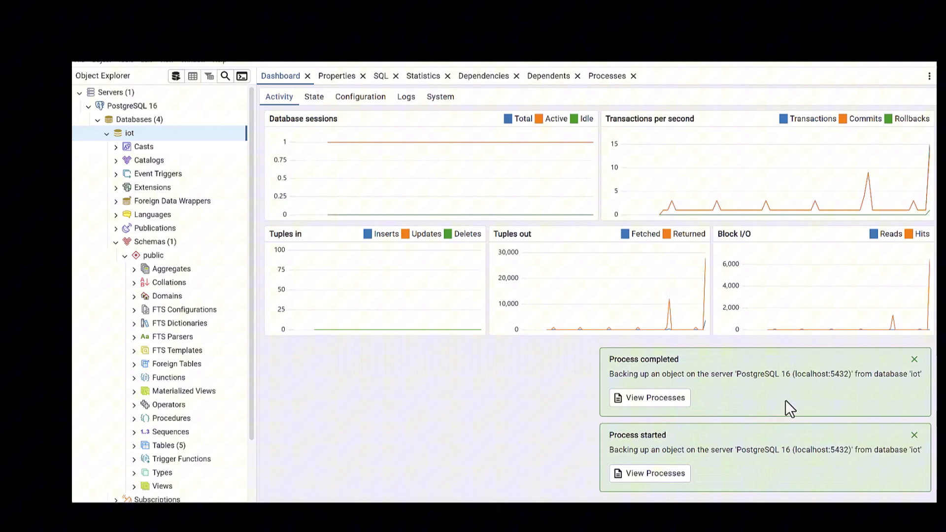
{"action": "mouse_move", "coordinate": [642, 384]}
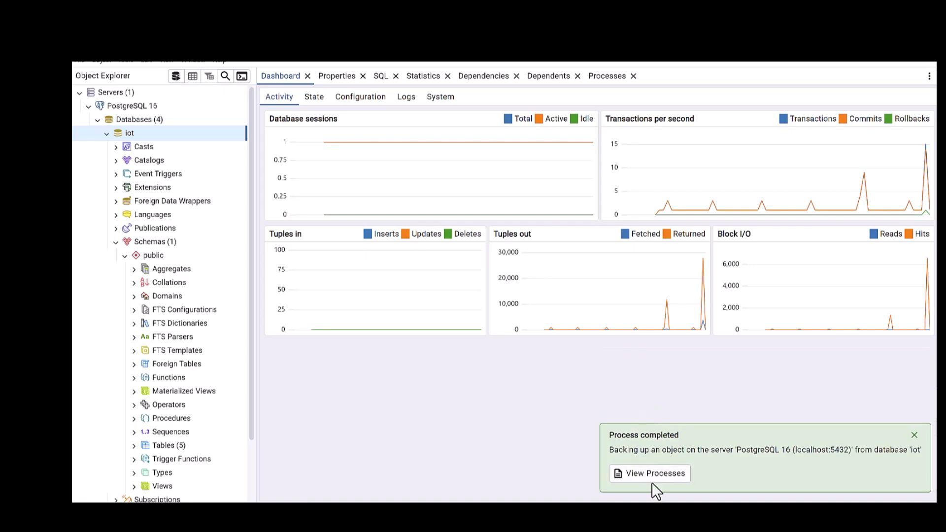
{"action": "left_click", "coordinate": [649, 473]}
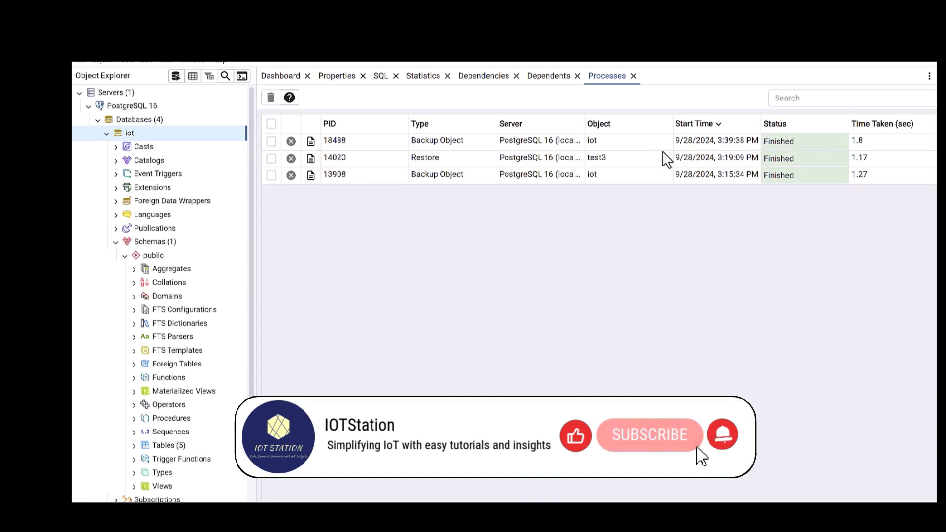
{"action": "mouse_move", "coordinate": [579, 280]}
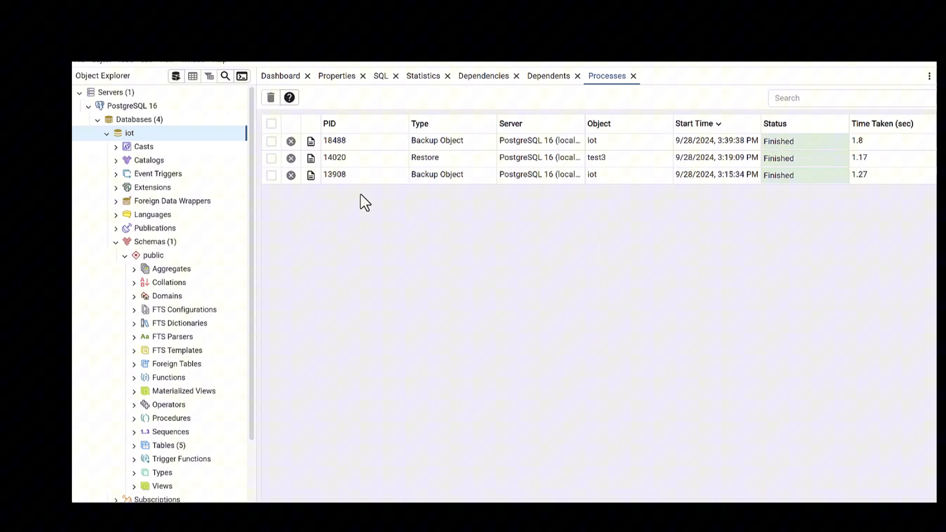
{"action": "mouse_move", "coordinate": [418, 222]}
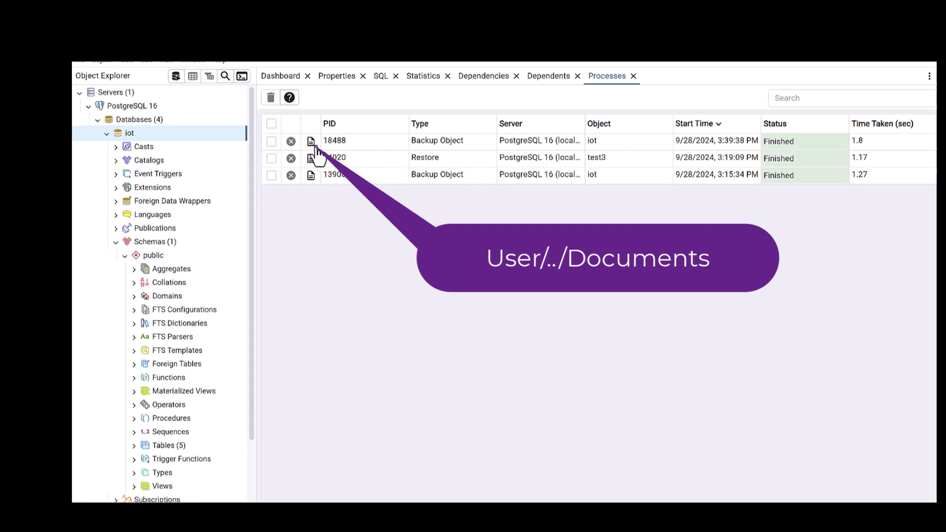
{"action": "mouse_move", "coordinate": [311, 140]}
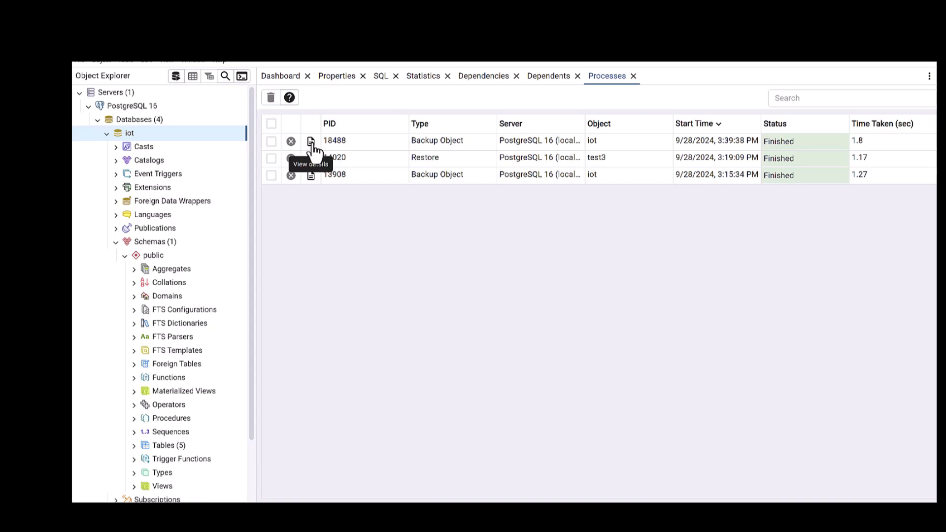
- Review the finished iot backup's pg_dump details, then close the Process Watcher
{"action": "left_click", "coordinate": [311, 144]}
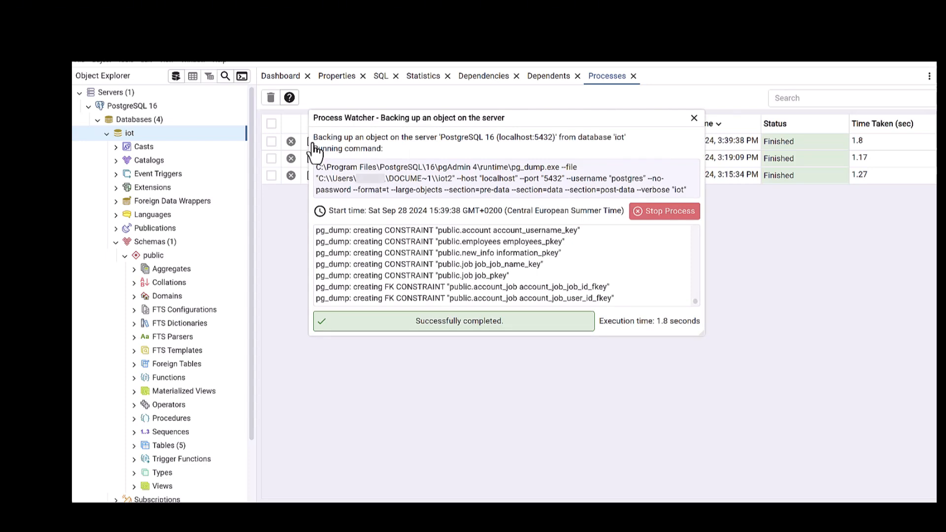
{"action": "double_click", "coordinate": [443, 179]}
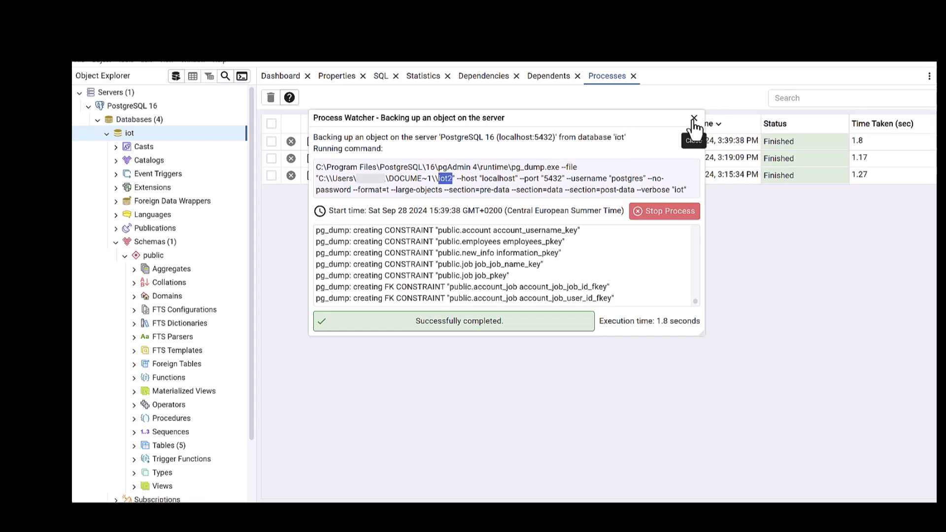
{"action": "left_click", "coordinate": [693, 118]}
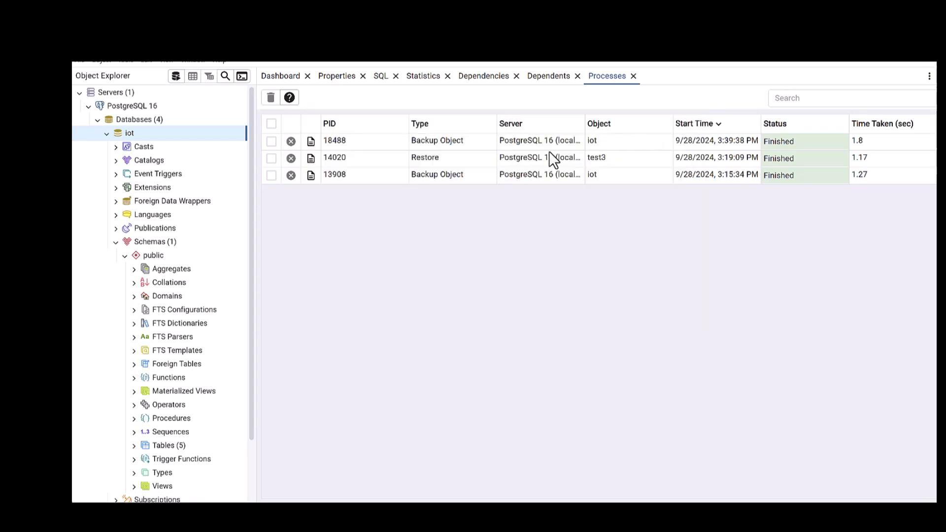
{"action": "mouse_move", "coordinate": [364, 274]}
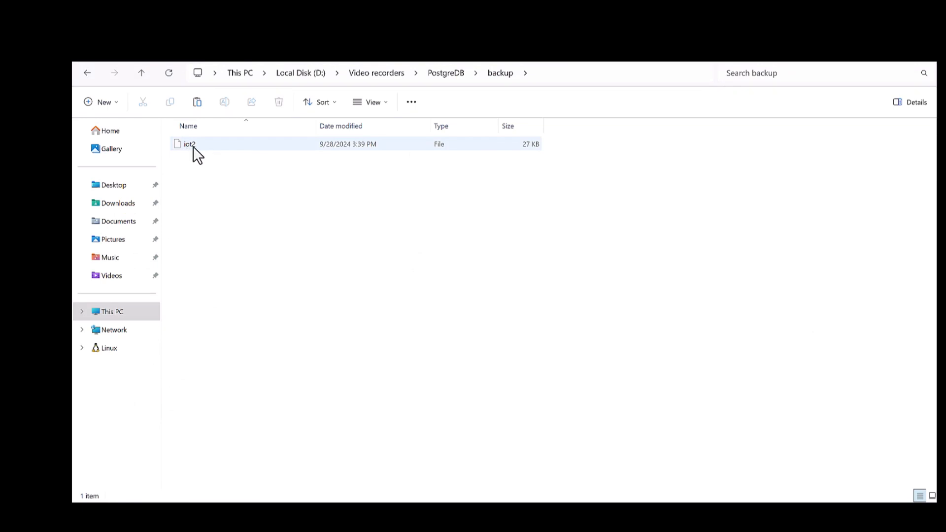
- Select the 27 KB iot2 file in D:\Video recorders\PostgreDB\backup
{"action": "left_click", "coordinate": [522, 404]}
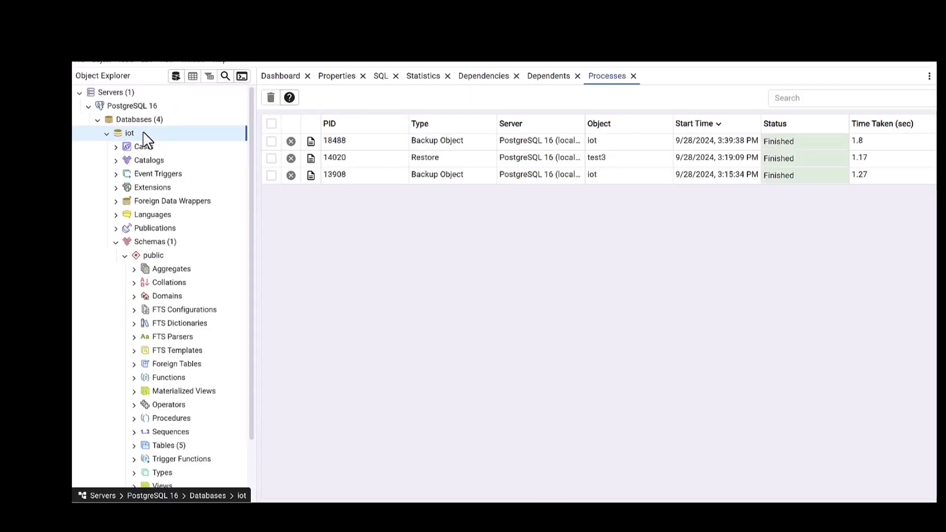
- Create and save a new database named test3 under Databases
{"action": "right_click", "coordinate": [138, 119]}
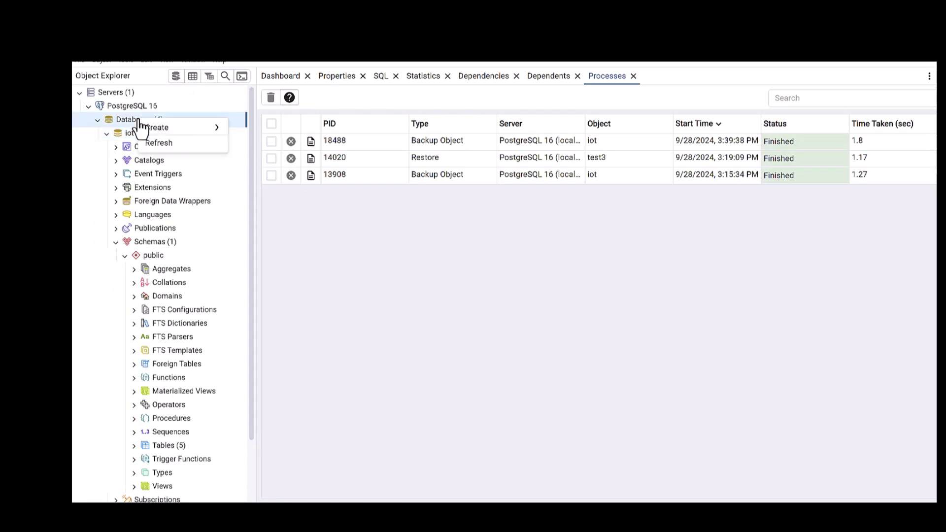
{"action": "left_click", "coordinate": [156, 127]}
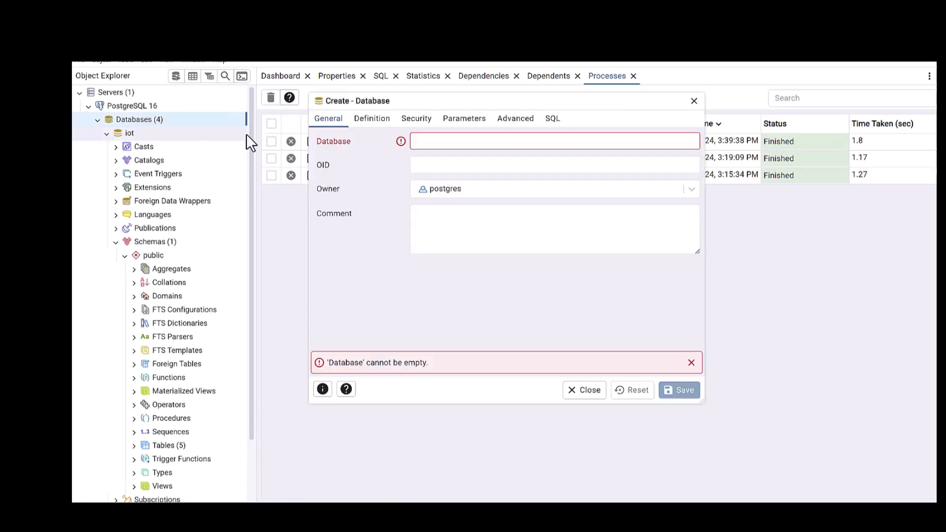
{"action": "left_click", "coordinate": [554, 140]}
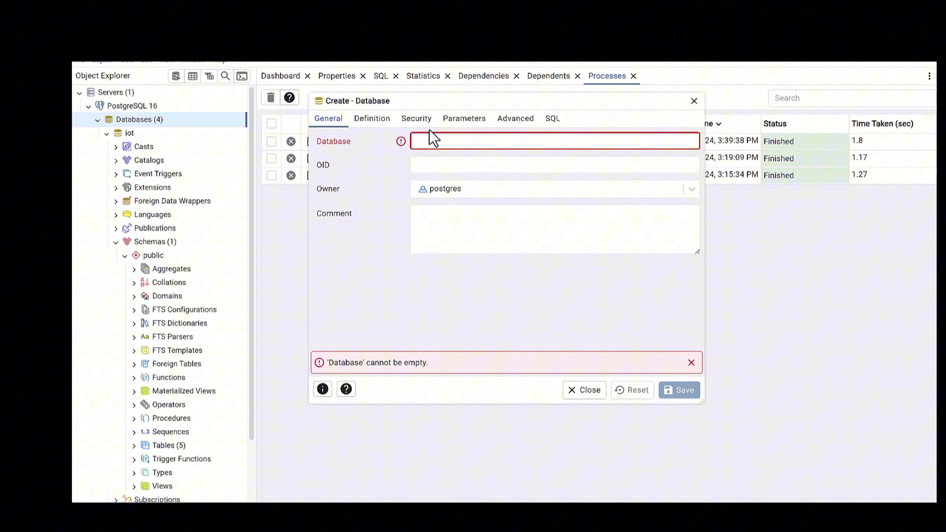
{"action": "type", "text": "test3"}
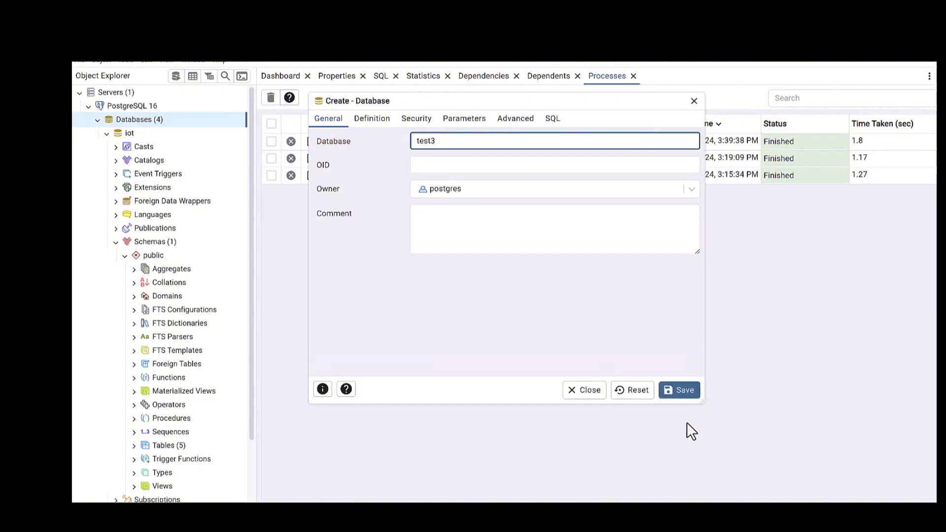
{"action": "left_click", "coordinate": [678, 389]}
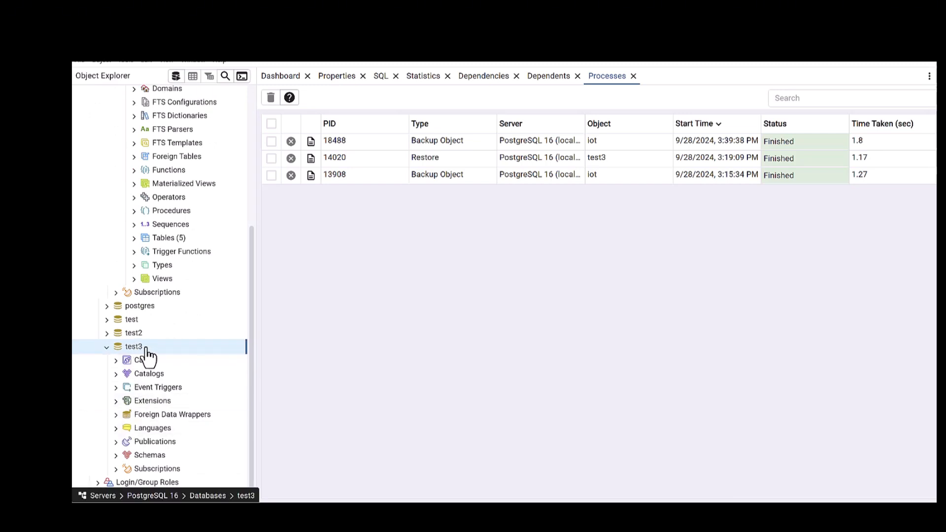
- Open the Restore dialog on test3 with Custom or tar format selected
{"action": "right_click", "coordinate": [135, 346]}
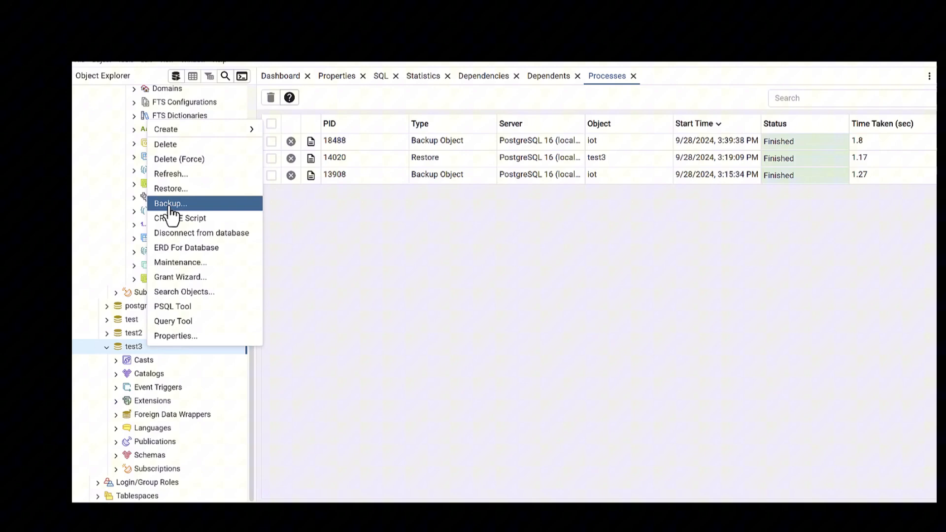
{"action": "mouse_move", "coordinate": [171, 192]}
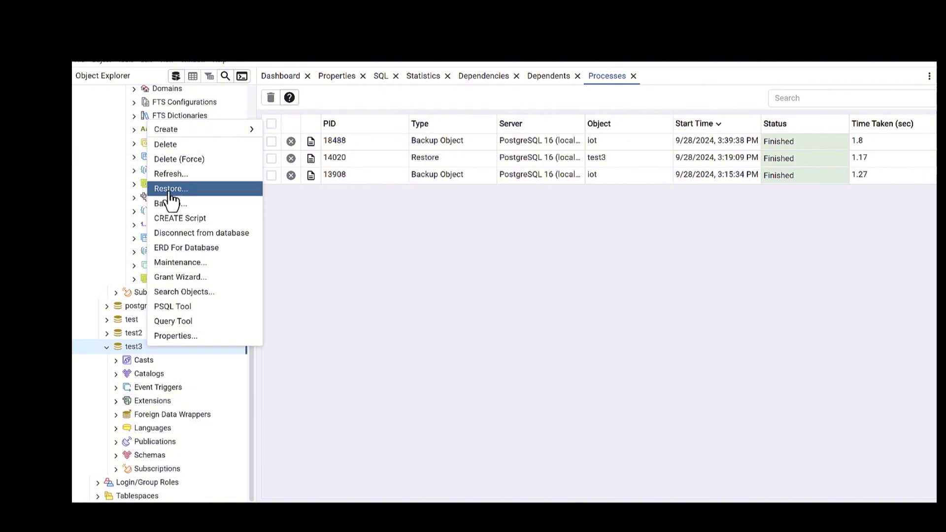
{"action": "left_click", "coordinate": [171, 188]}
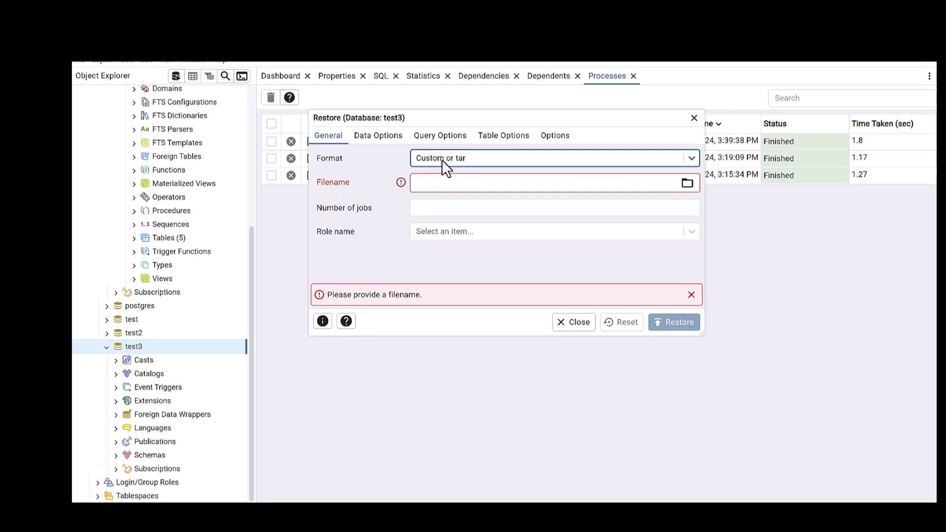
{"action": "mouse_move", "coordinate": [462, 168]}
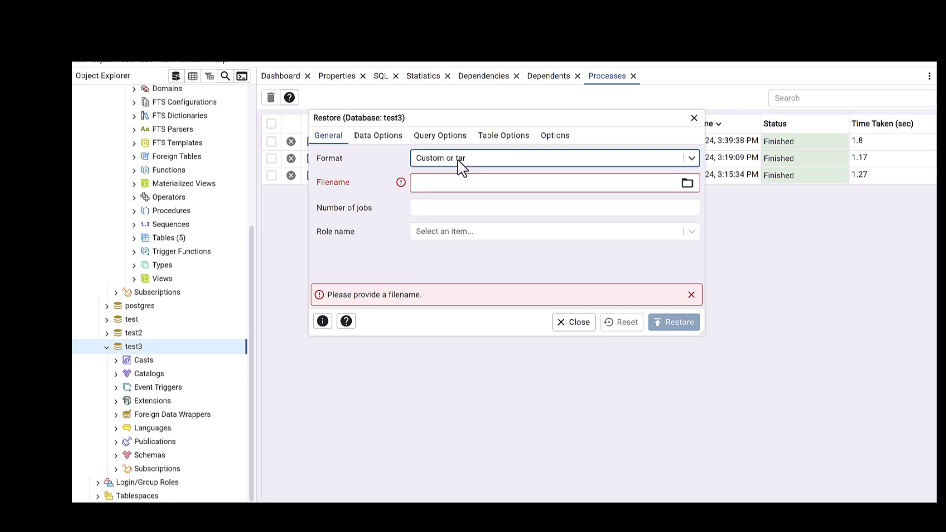
{"action": "left_click", "coordinate": [548, 182]}
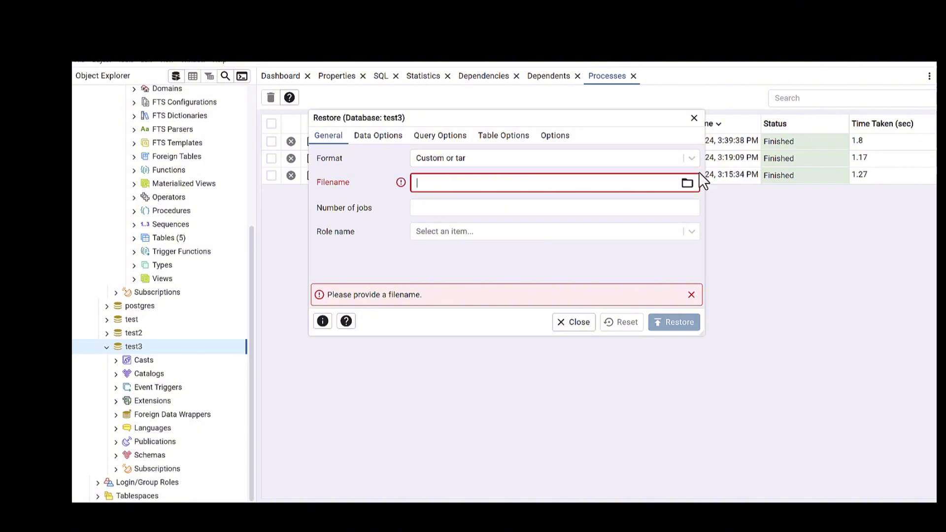
{"action": "mouse_move", "coordinate": [687, 187]}
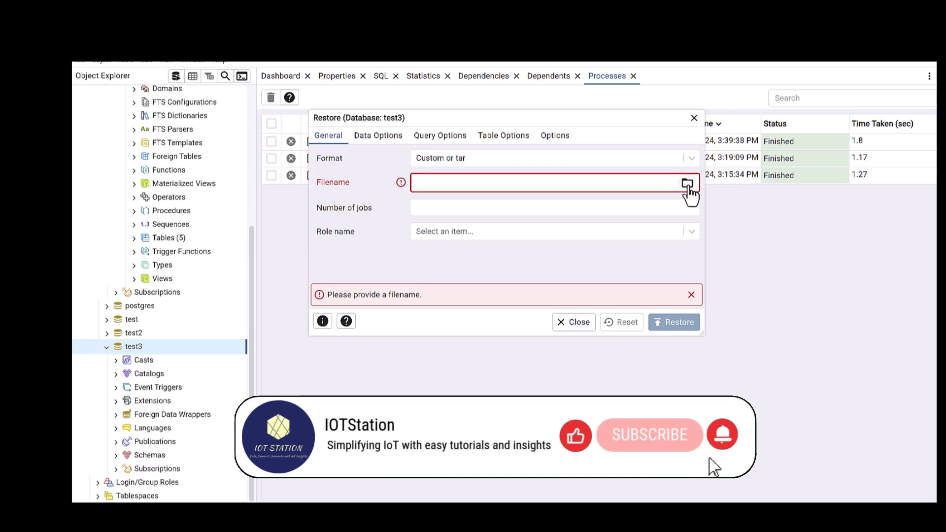
{"action": "mouse_move", "coordinate": [825, 327]}
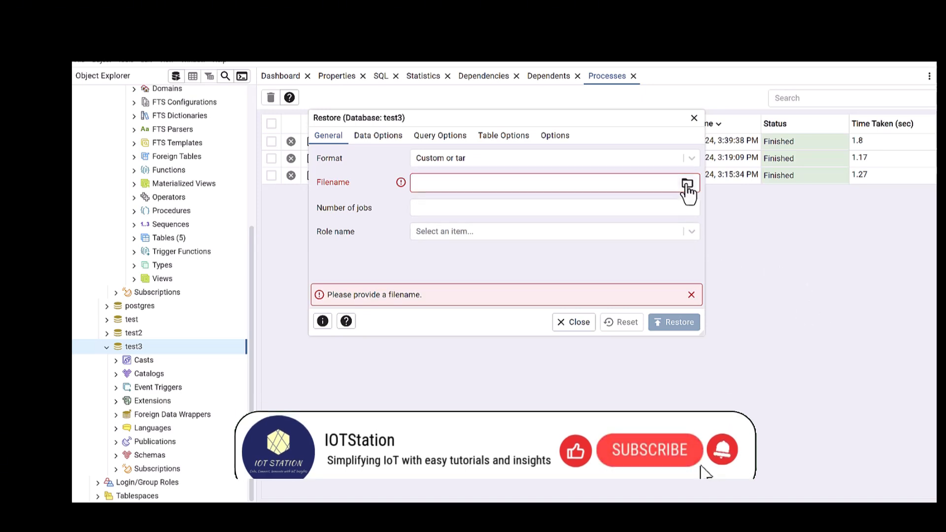
- Pick iot2 from the backup folder as the restore file, using the All Files filter
{"action": "left_click", "coordinate": [687, 183]}
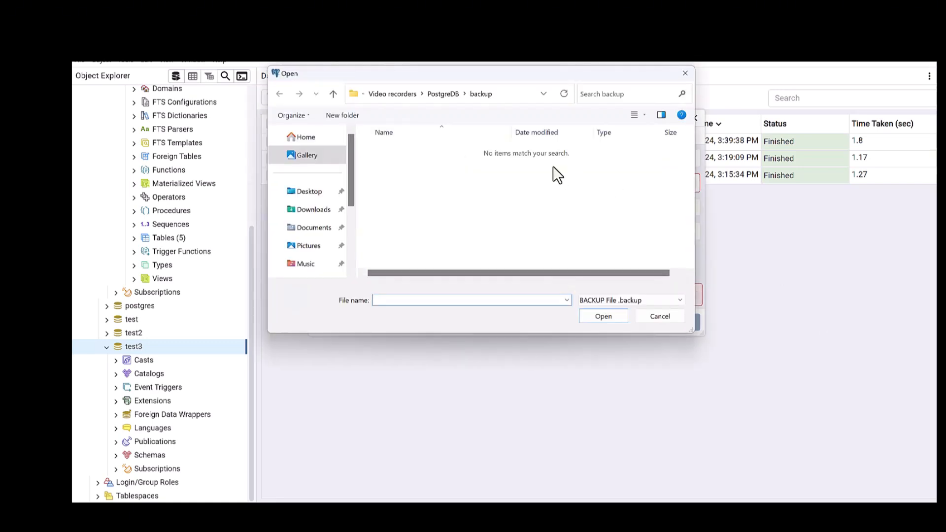
{"action": "mouse_move", "coordinate": [604, 387]}
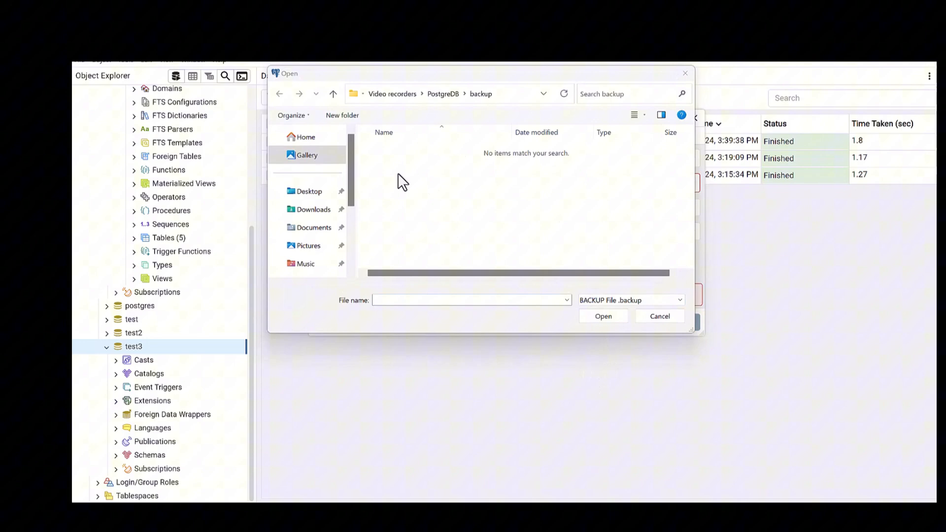
{"action": "mouse_move", "coordinate": [546, 295]}
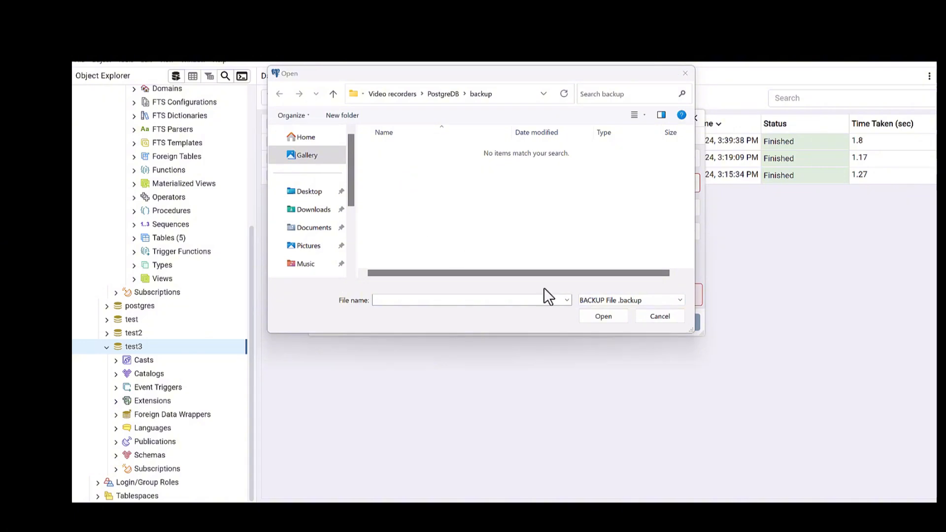
{"action": "left_click", "coordinate": [629, 300]}
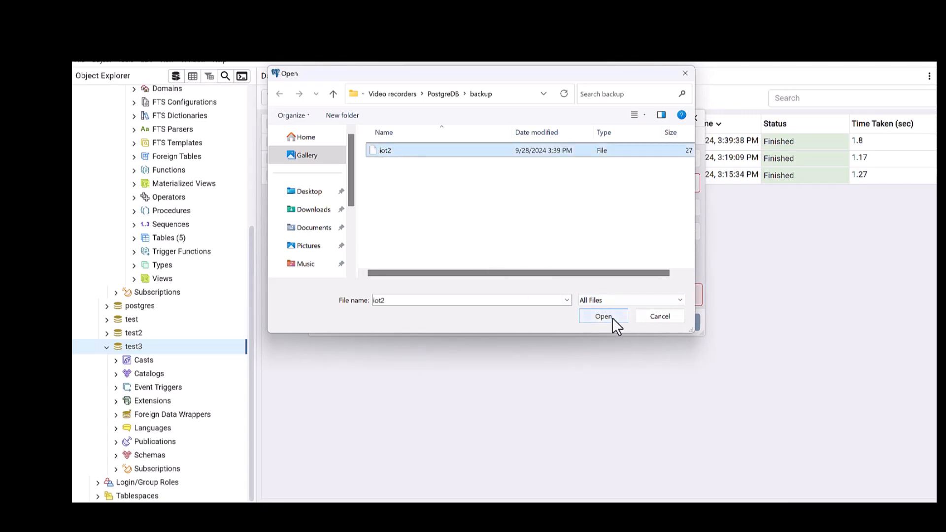
{"action": "left_click", "coordinate": [603, 316]}
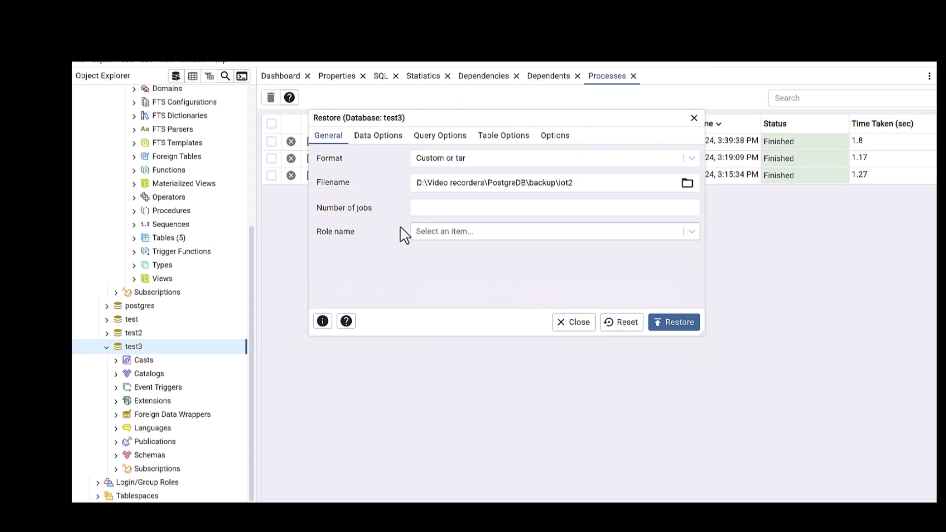
{"action": "mouse_move", "coordinate": [389, 249]}
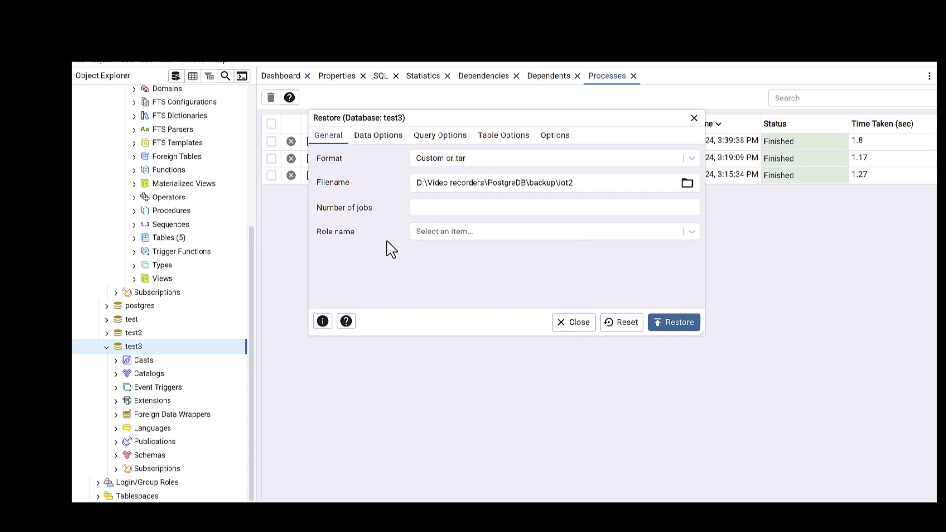
{"action": "mouse_move", "coordinate": [344, 265]}
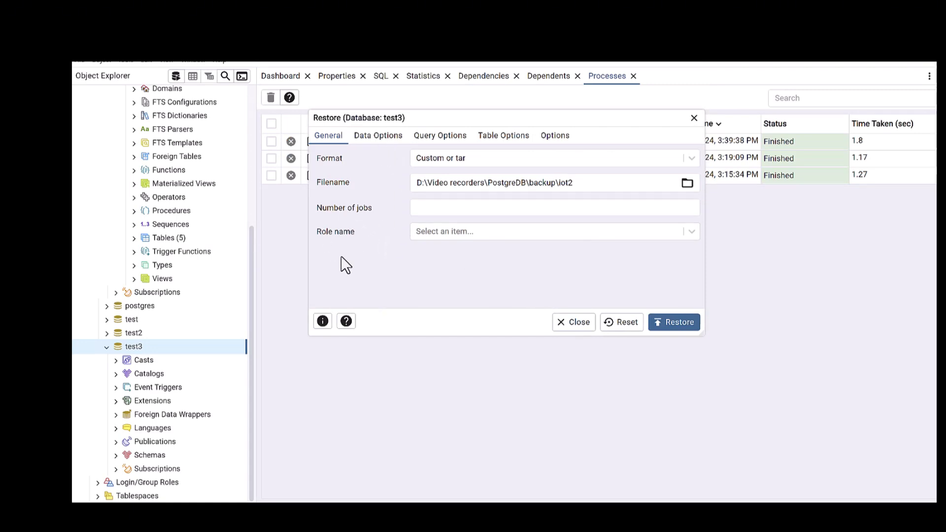
{"action": "mouse_move", "coordinate": [372, 199]}
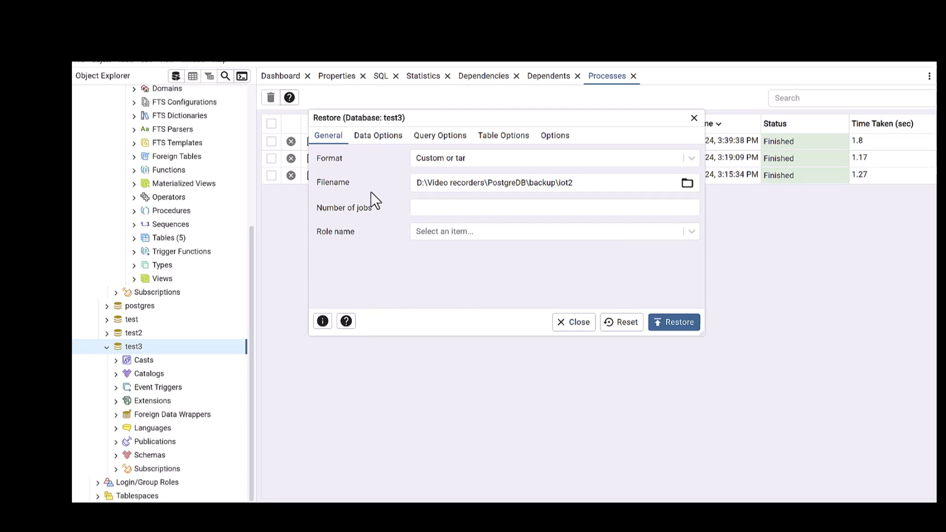
{"action": "mouse_move", "coordinate": [374, 148]}
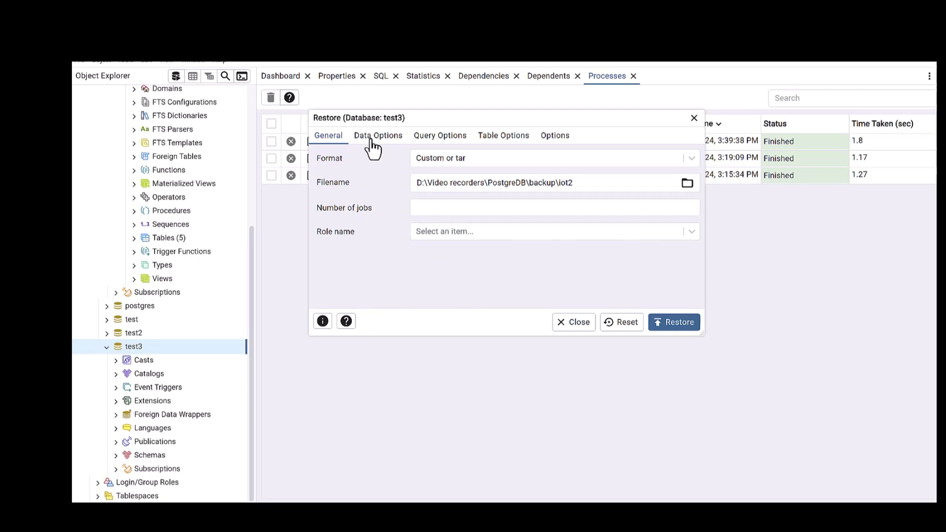
- Keep Pre-data, Data and Post-data enabled and run the restore into test3
{"action": "left_click", "coordinate": [378, 135]}
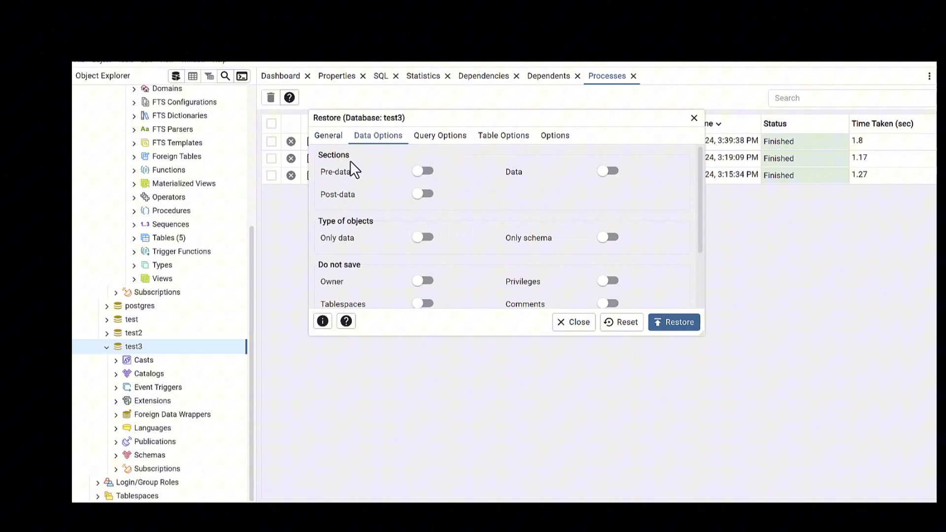
{"action": "left_click", "coordinate": [422, 171]}
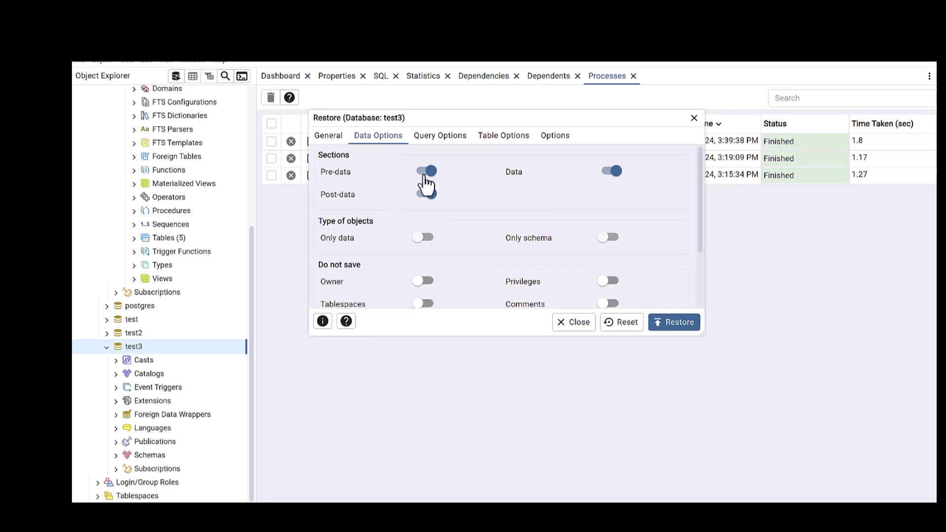
{"action": "left_click", "coordinate": [426, 172]}
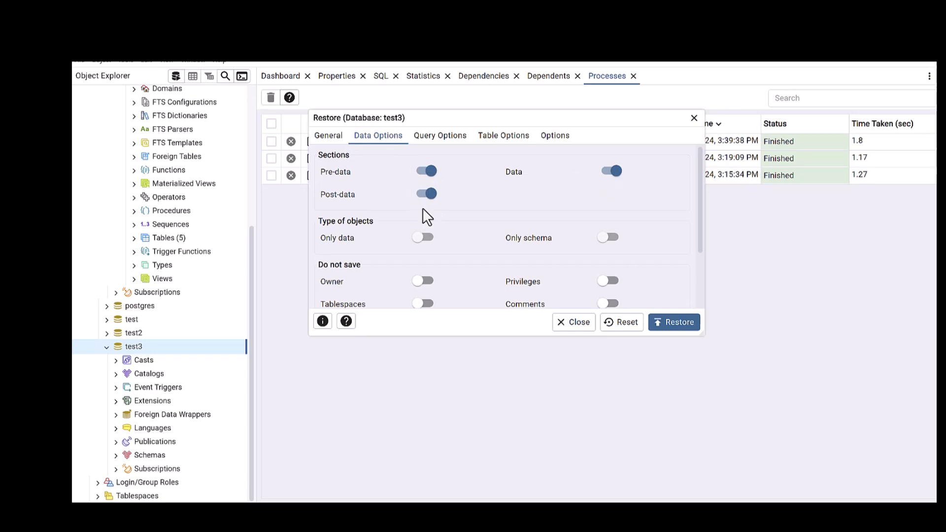
{"action": "mouse_move", "coordinate": [564, 295]}
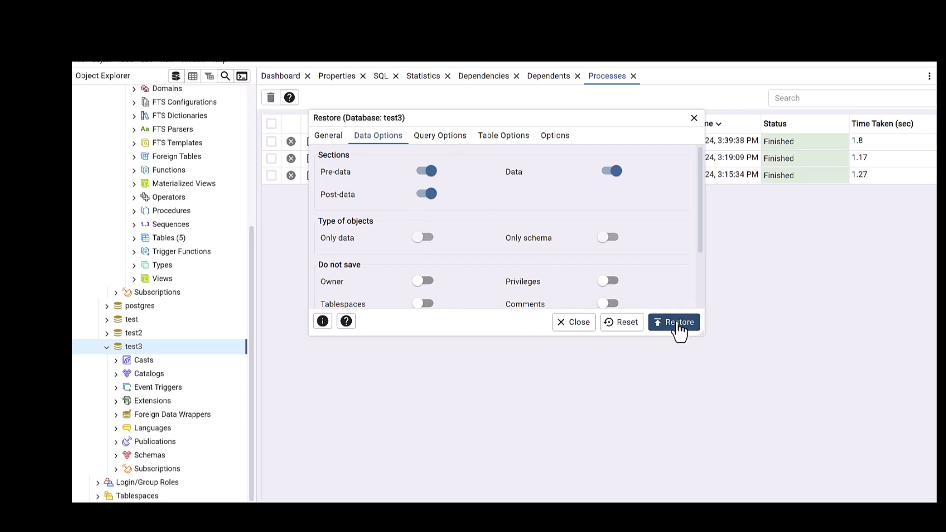
{"action": "left_click", "coordinate": [673, 322]}
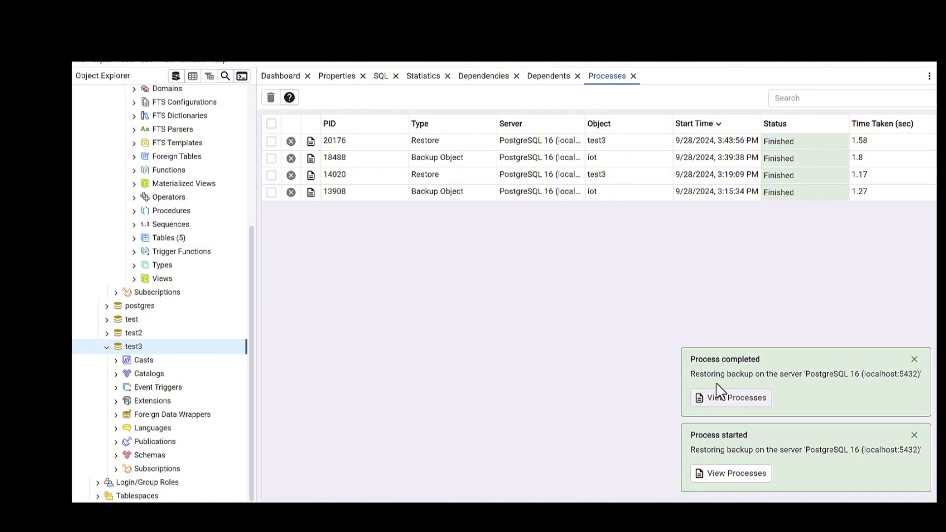
{"action": "mouse_move", "coordinate": [853, 391]}
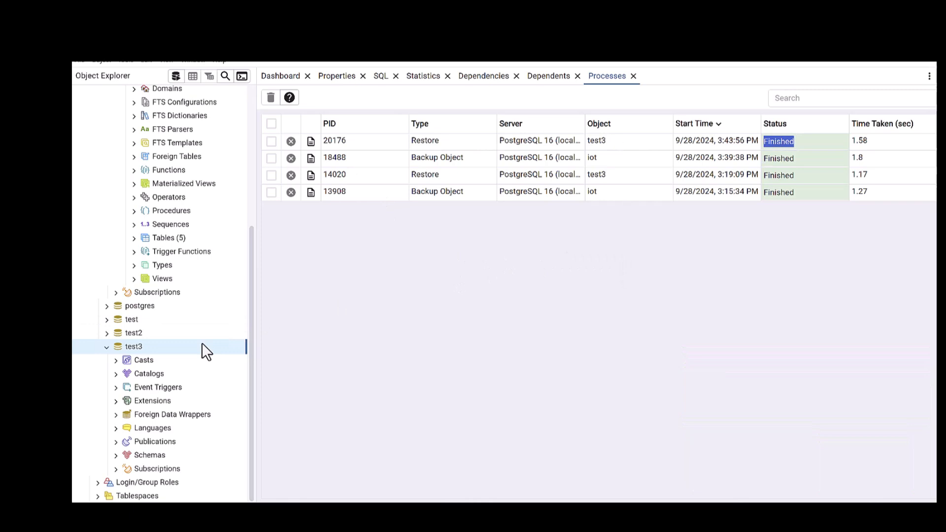
{"action": "mouse_move", "coordinate": [149, 455]}
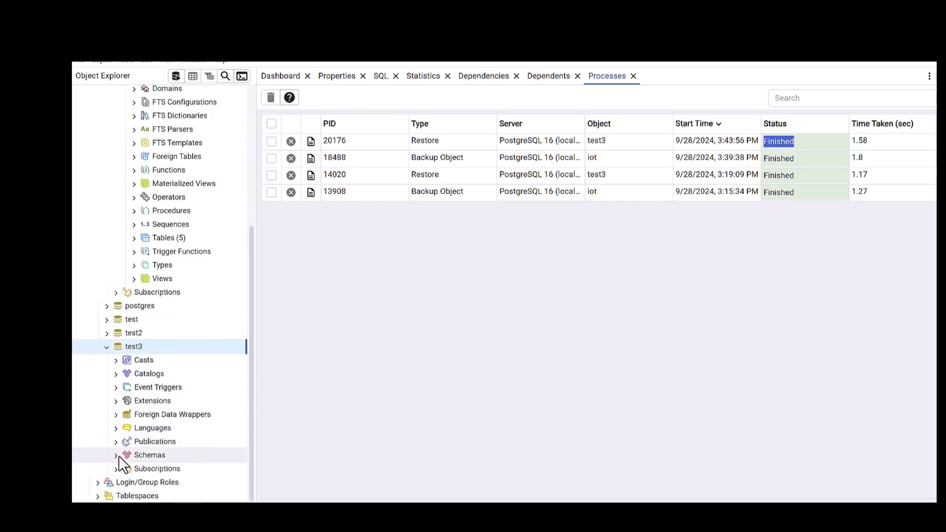
- Expand test3's public tables and inspect the account table in both iot and test3
{"action": "left_click", "coordinate": [116, 455]}
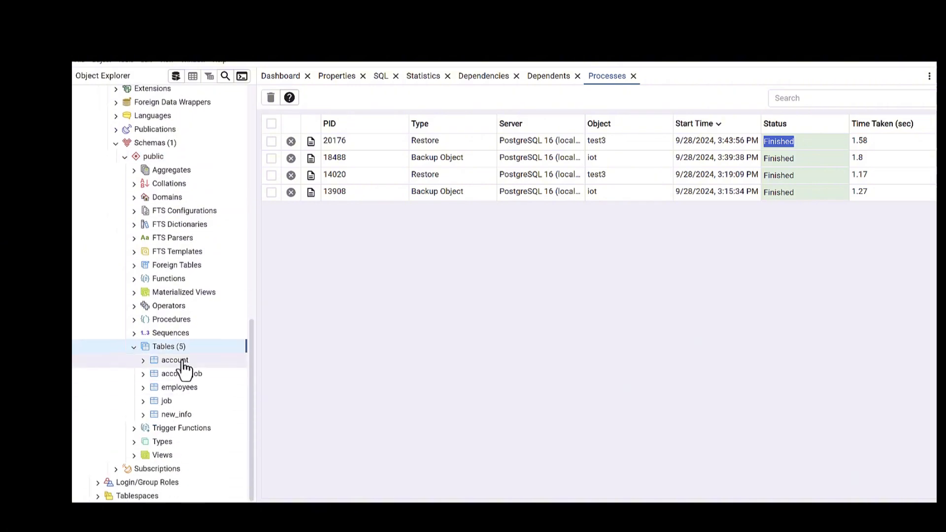
{"action": "mouse_move", "coordinate": [174, 390]}
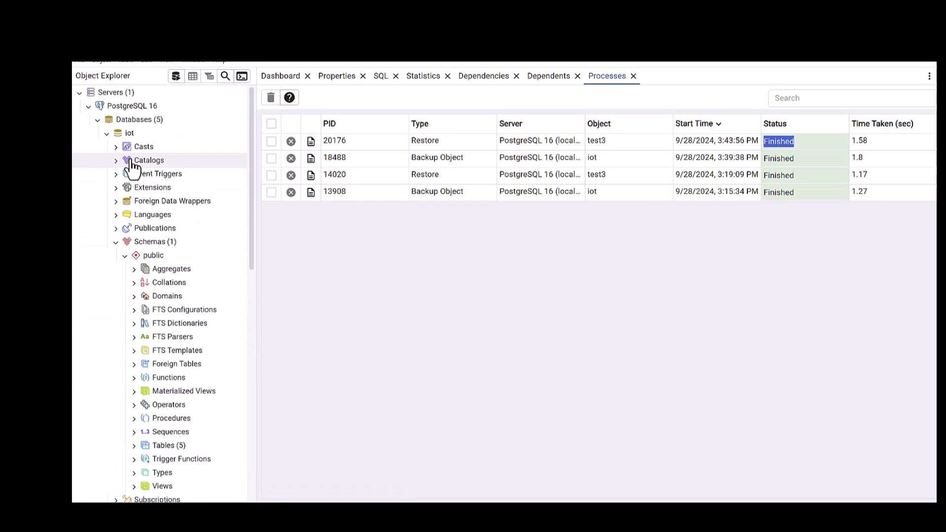
{"action": "scroll", "scroll_direction": "down", "scroll_amount": 3}
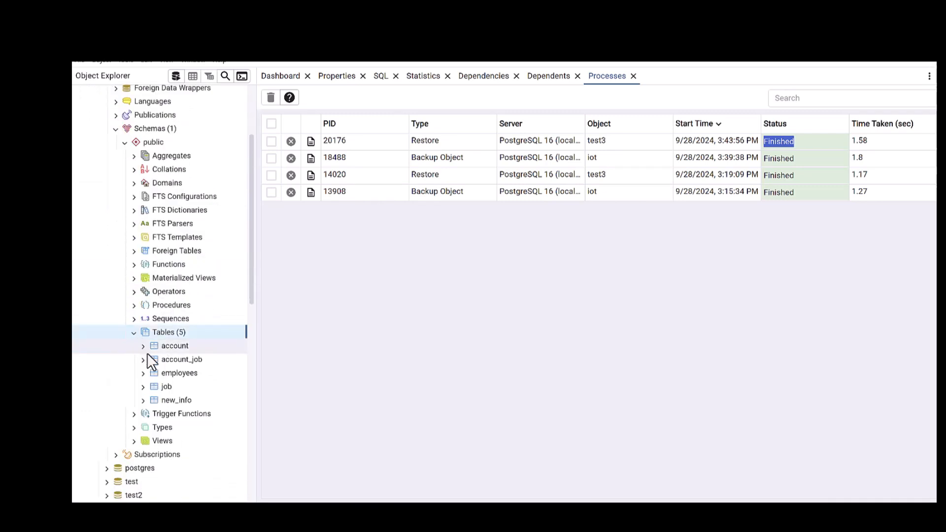
{"action": "left_click", "coordinate": [175, 346]}
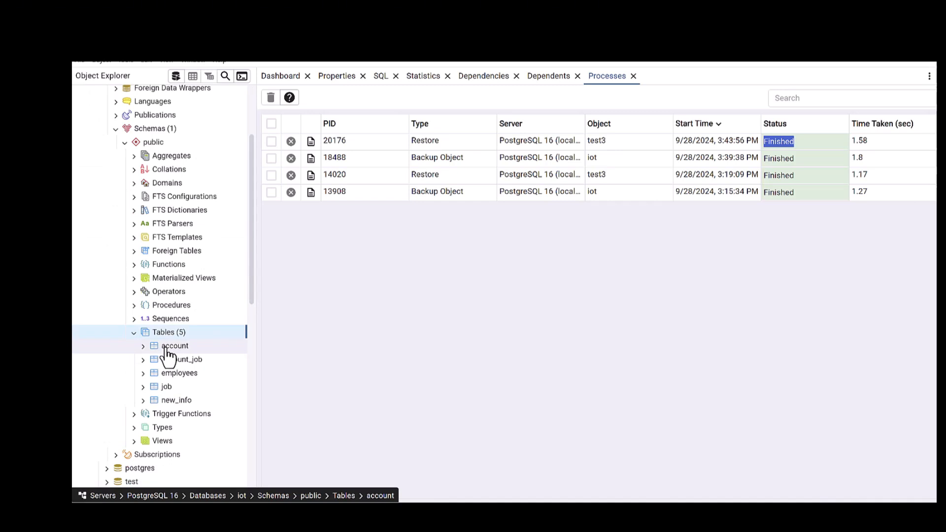
{"action": "left_click", "coordinate": [178, 373]}
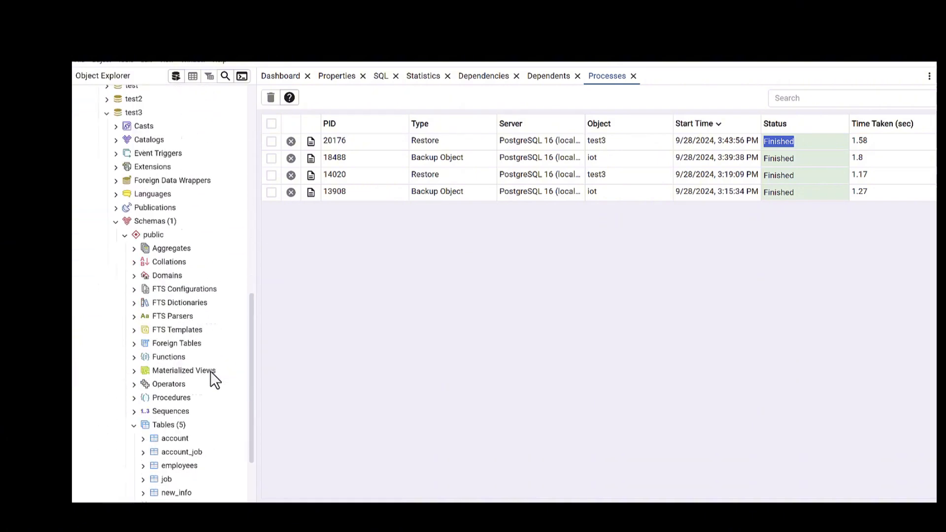
{"action": "left_click", "coordinate": [174, 359]}
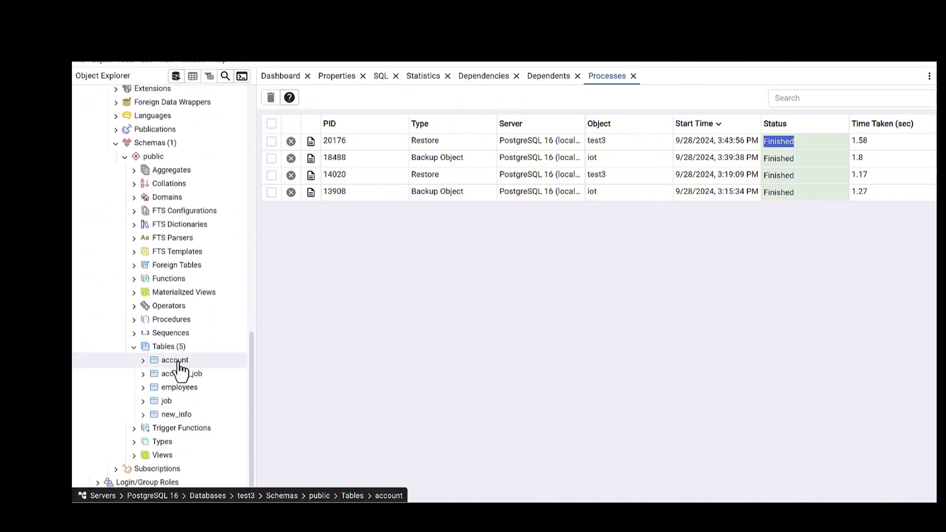
{"action": "mouse_move", "coordinate": [175, 368]}
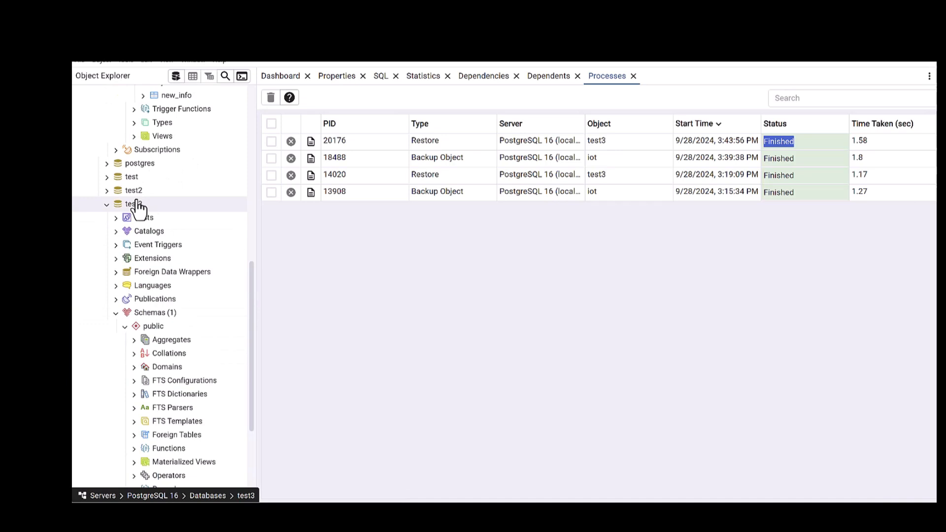
- Run SELECT * FROM account in a Query Tool on test3, returning the single jose row
{"action": "right_click", "coordinate": [131, 203]}
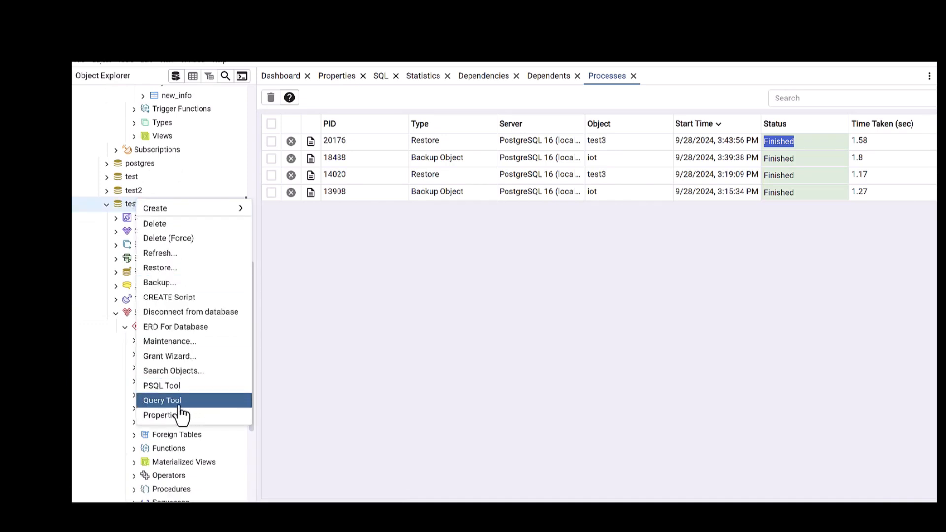
{"action": "left_click", "coordinate": [161, 400]}
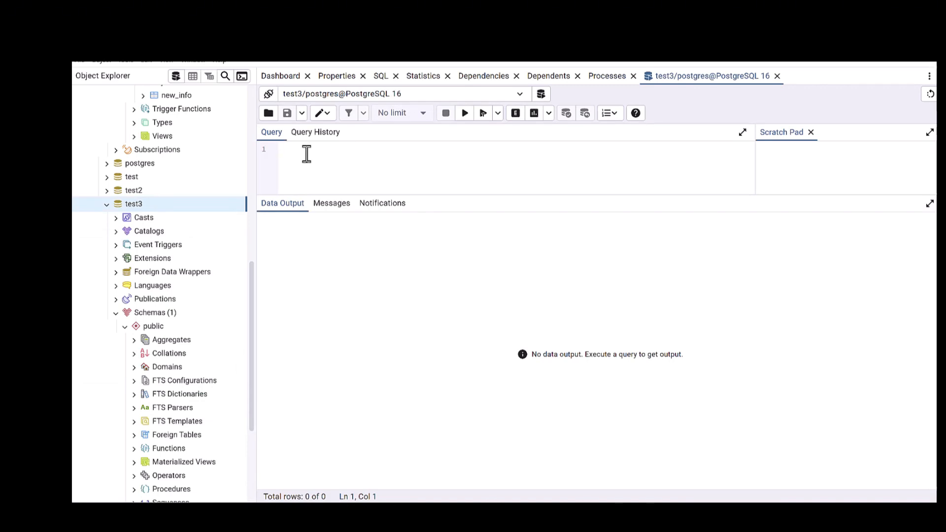
{"action": "type", "text": "SELECT"}
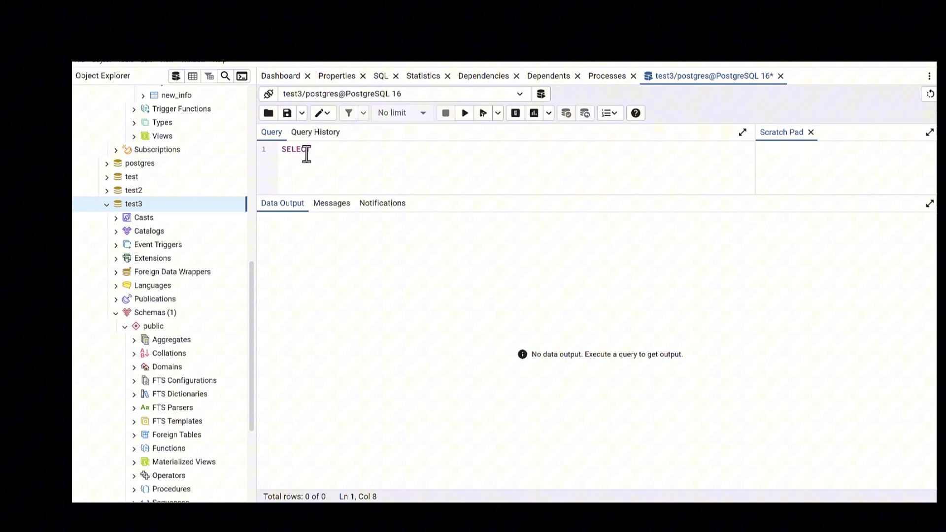
{"action": "type", "text": "* FROM"}
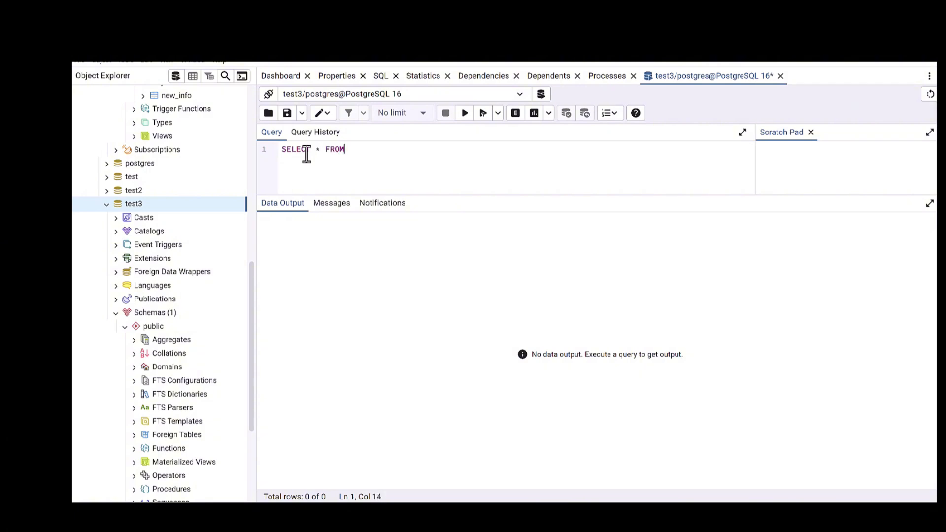
{"action": "type", "text": "account"}
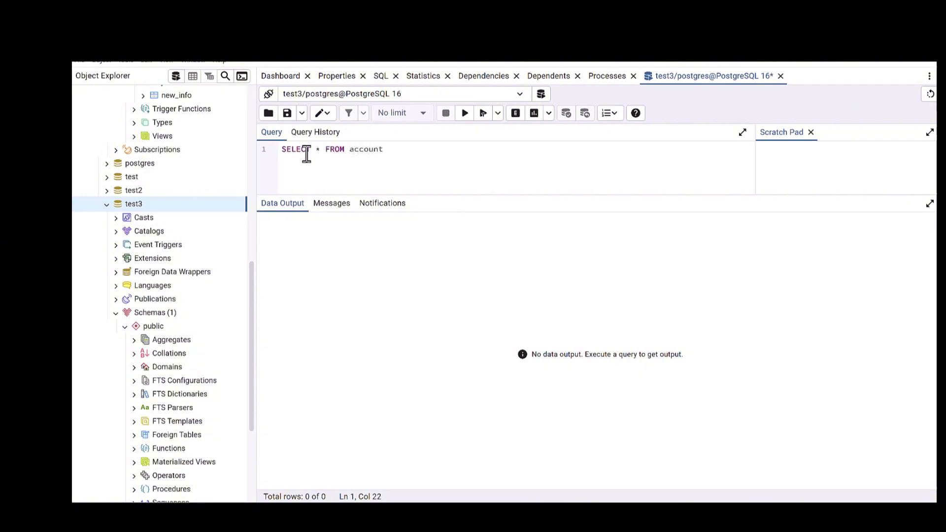
{"action": "left_click", "coordinate": [464, 113]}
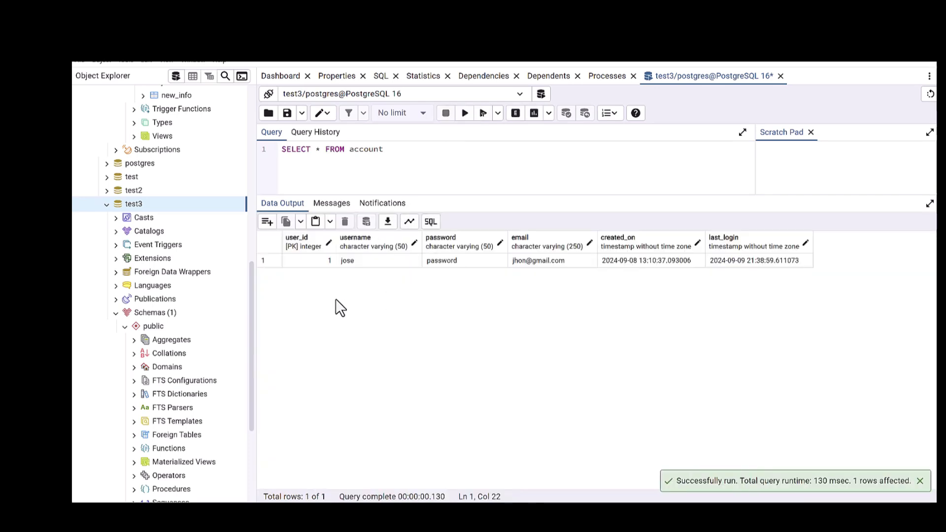
{"action": "mouse_move", "coordinate": [404, 271]}
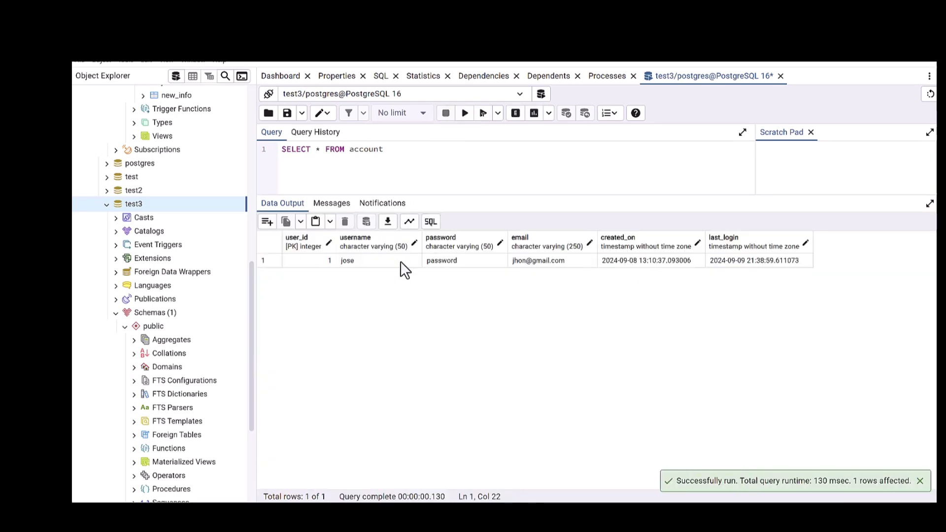
{"action": "mouse_move", "coordinate": [513, 278]}
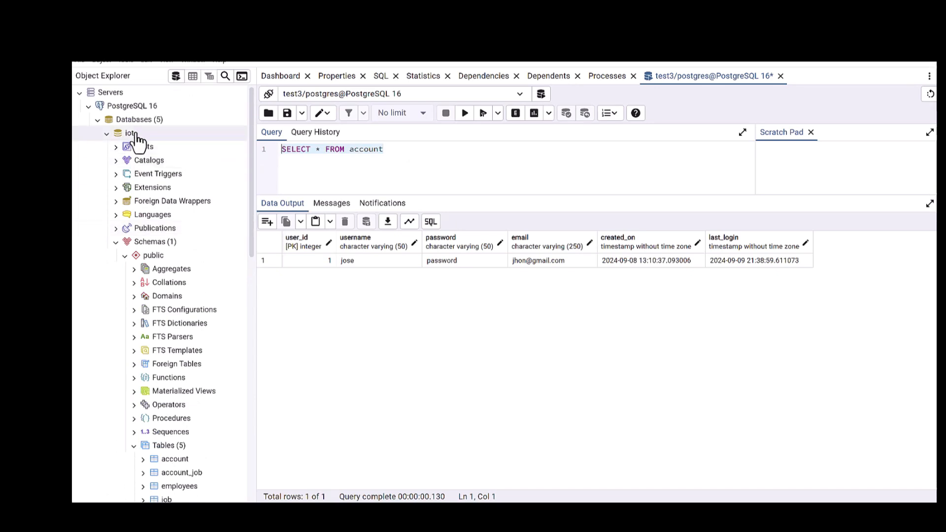
- Run SELECT * FROM account in a Query Tool on iot, returning the matching jose row
{"action": "right_click", "coordinate": [130, 133]}
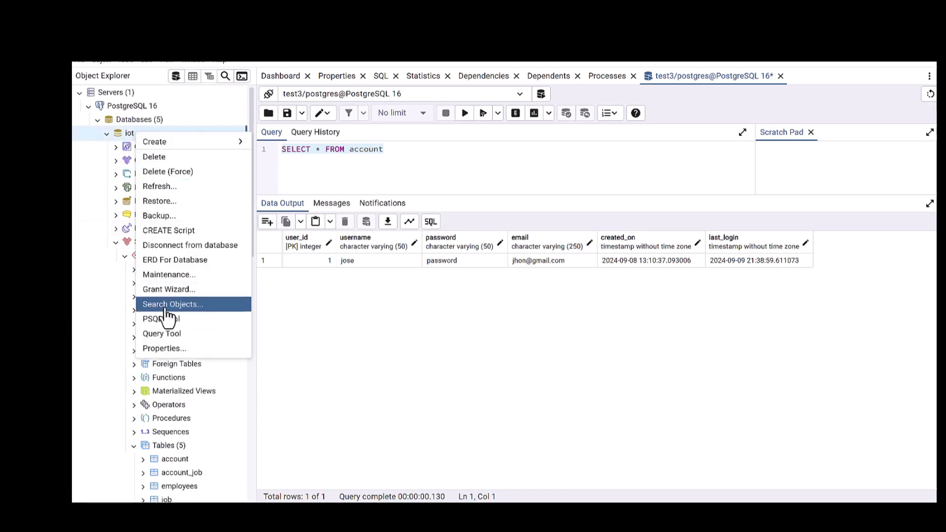
{"action": "left_click", "coordinate": [161, 333]}
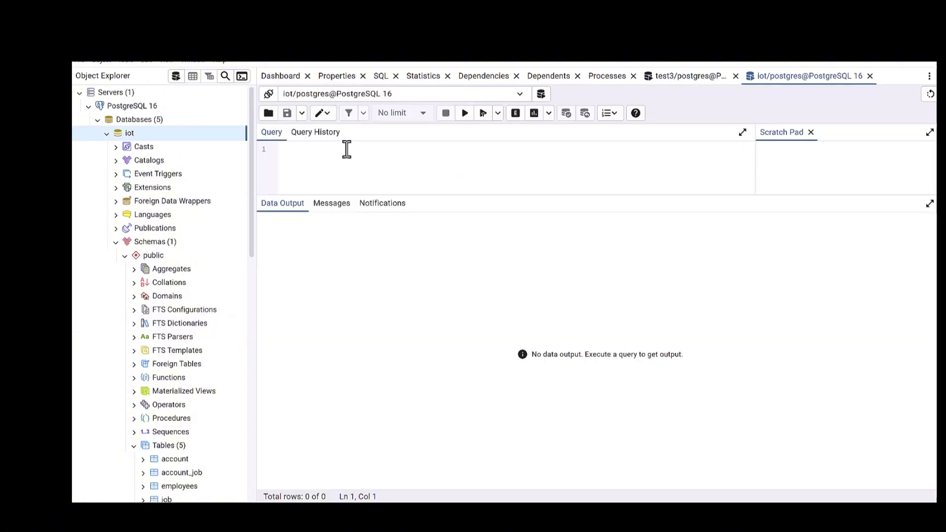
{"action": "type", "text": "SELECT * FROM account"}
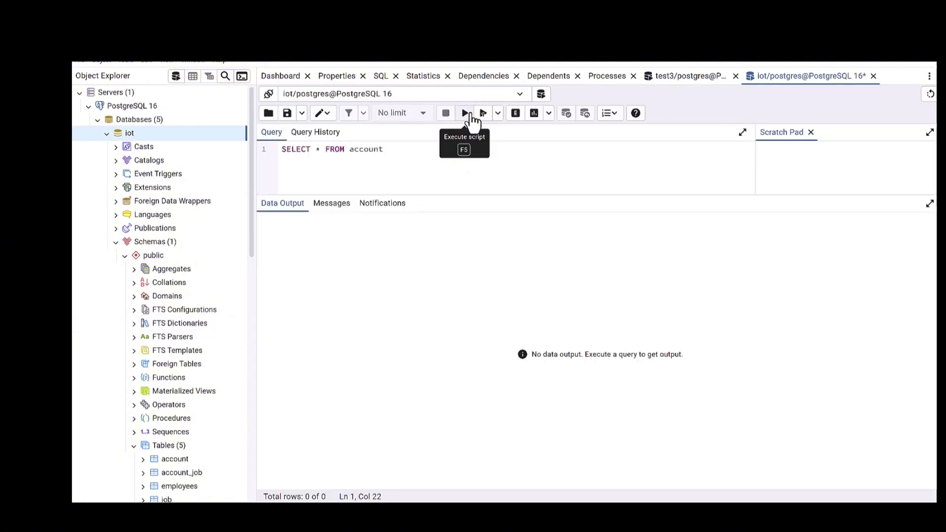
{"action": "left_click", "coordinate": [465, 113]}
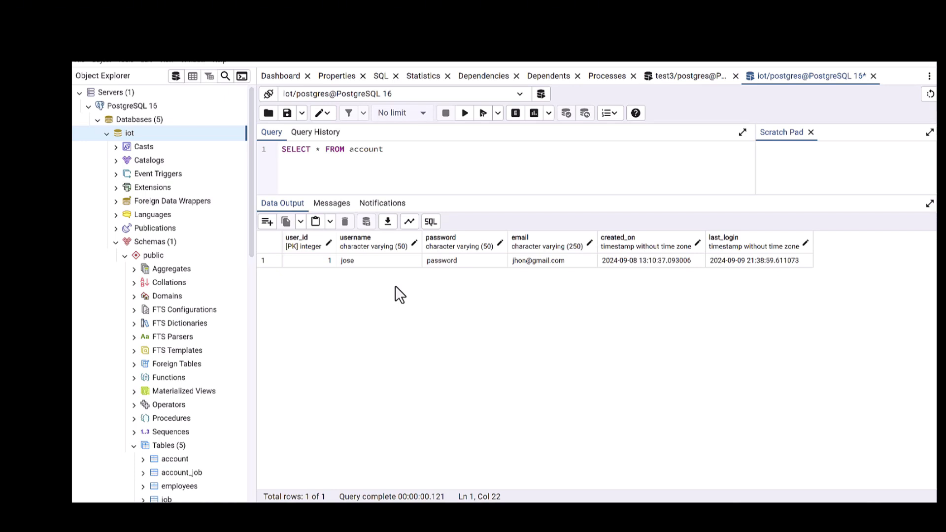
{"action": "mouse_move", "coordinate": [424, 331]}
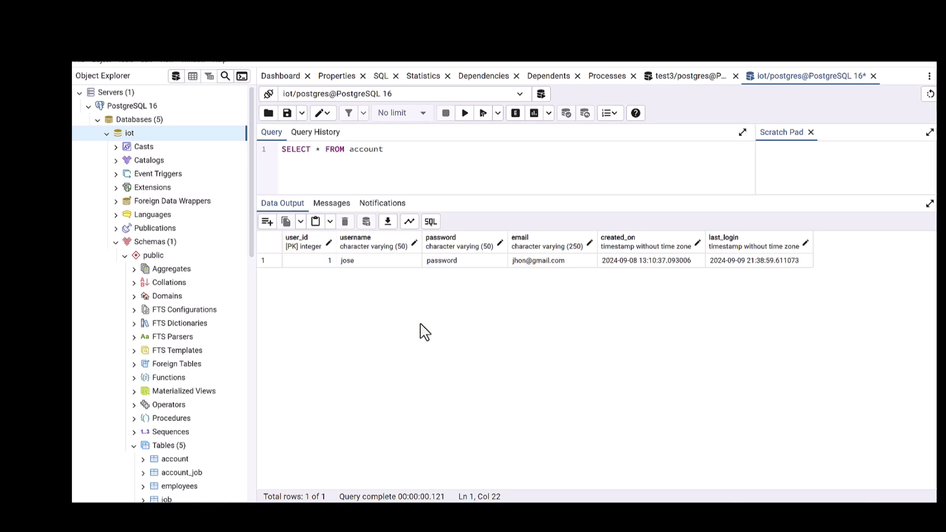